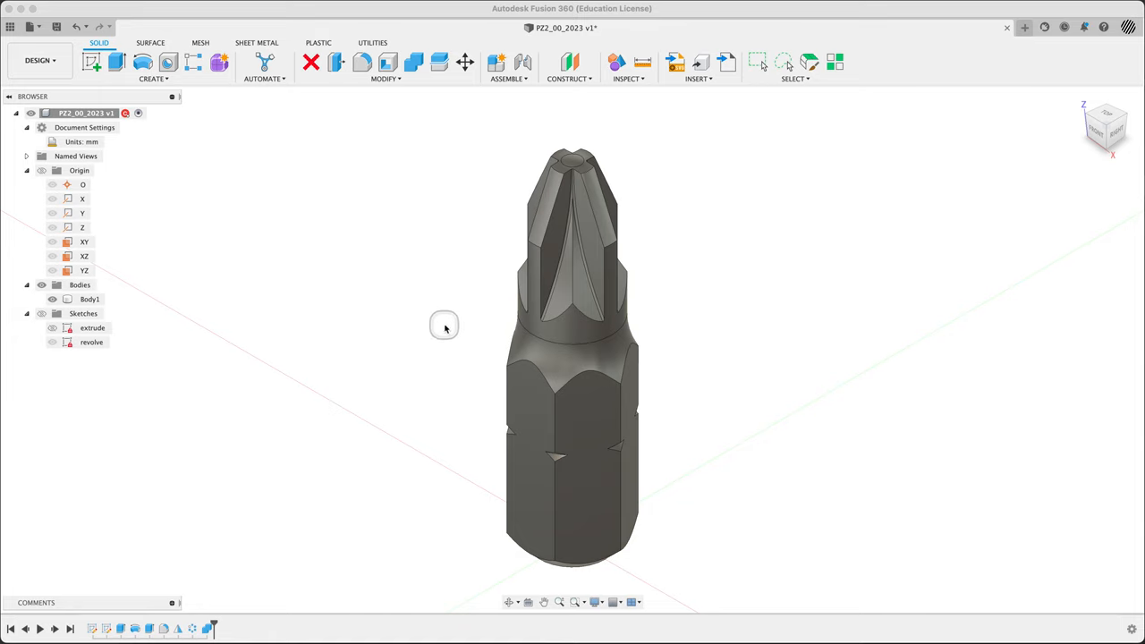
mouse_move(443, 326)
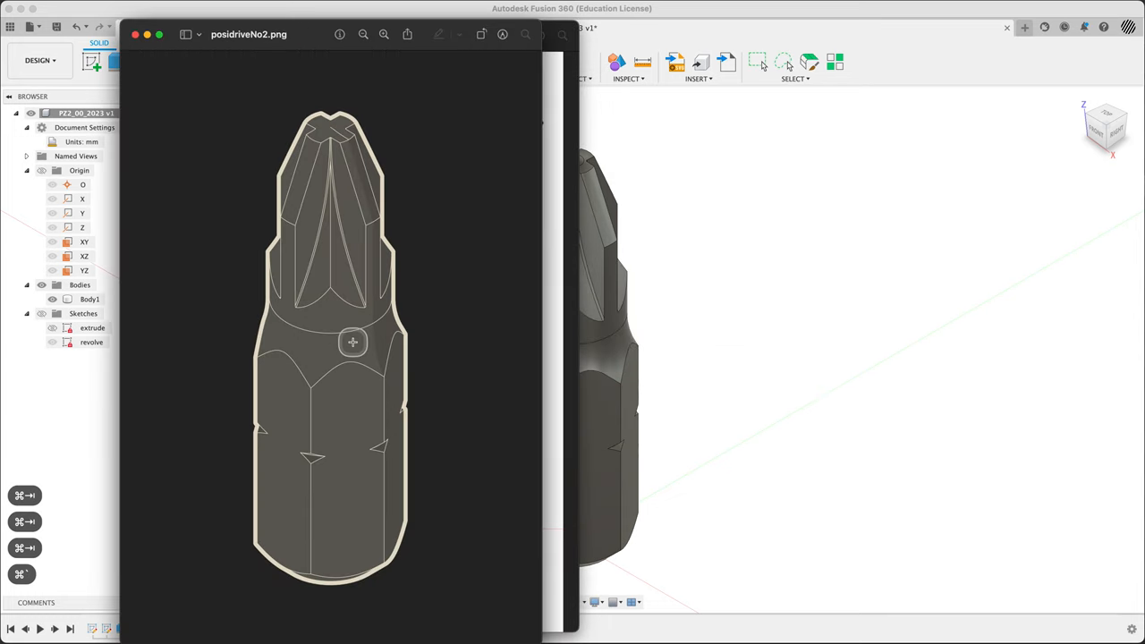
mouse_move(445, 291)
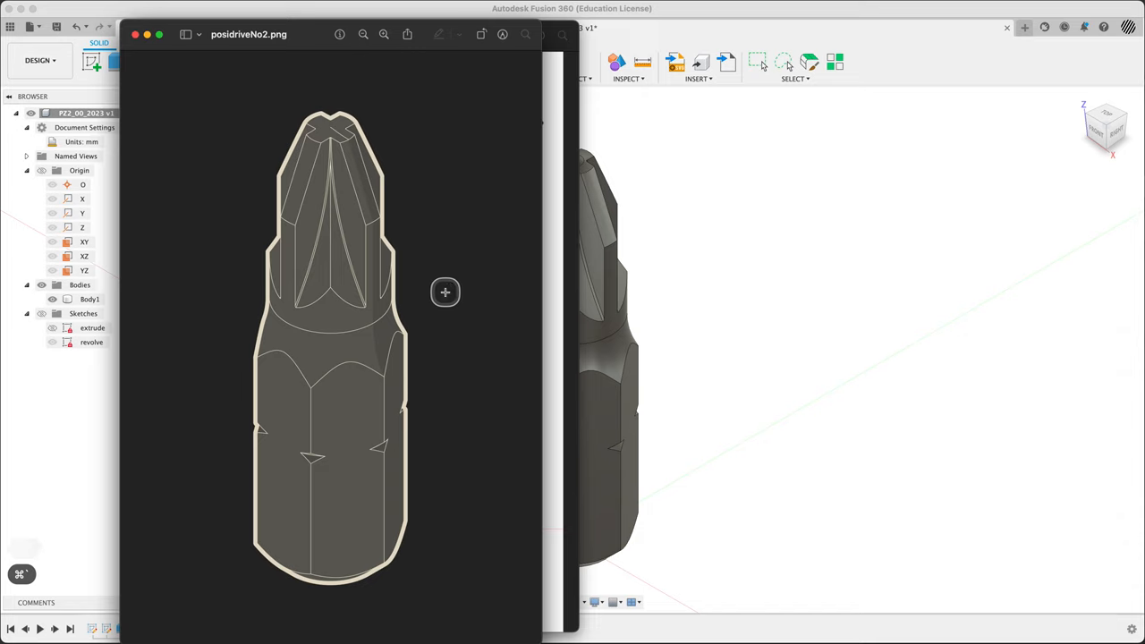
mouse_move(619, 344)
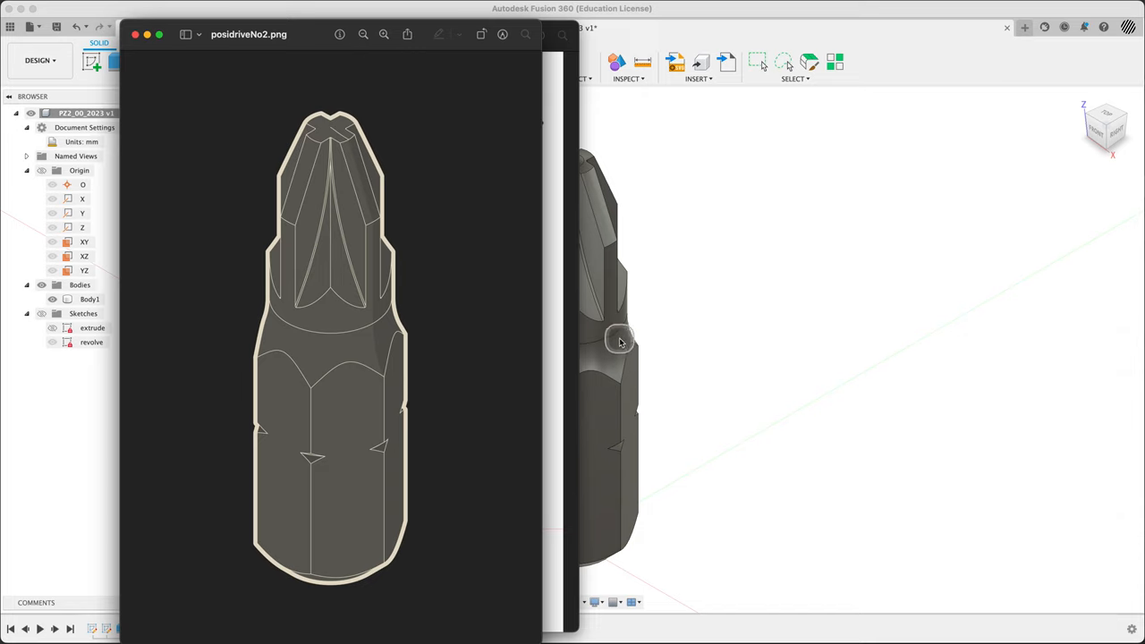
mouse_move(435, 301)
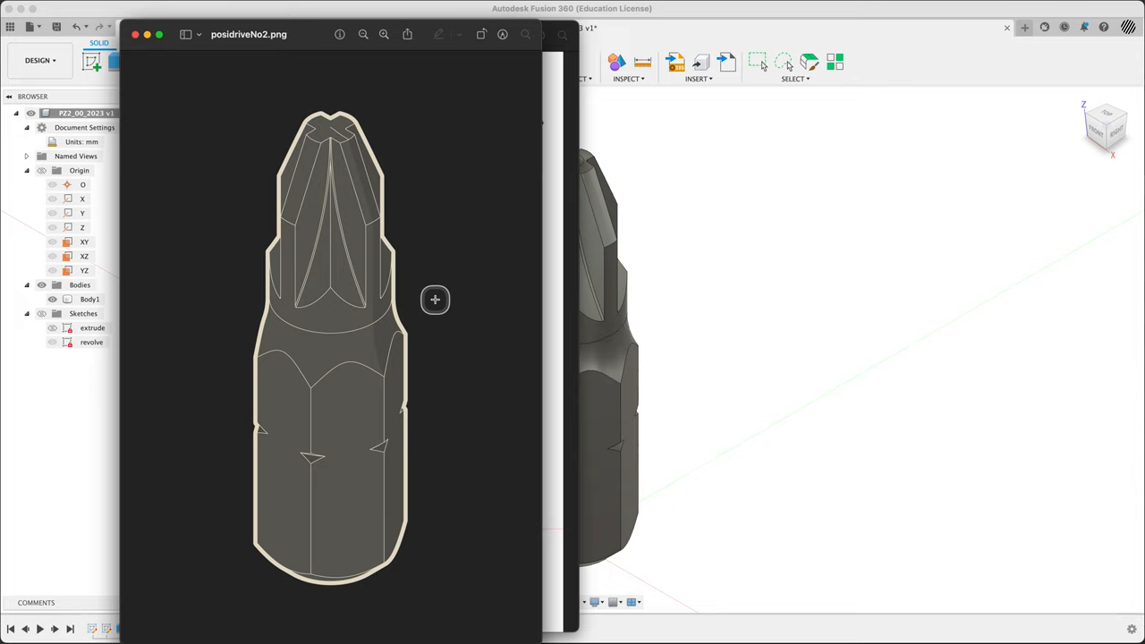
mouse_move(758, 289)
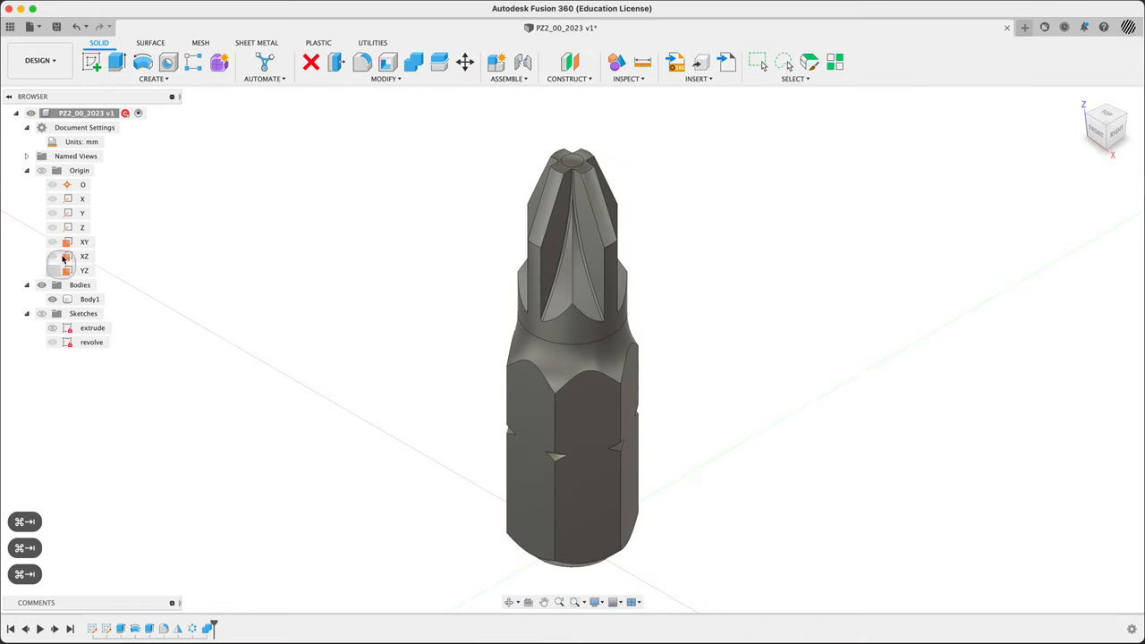
- Rename Body1 under the Bodies folder to PZ2_25mm and deselect it
left_click(27, 170)
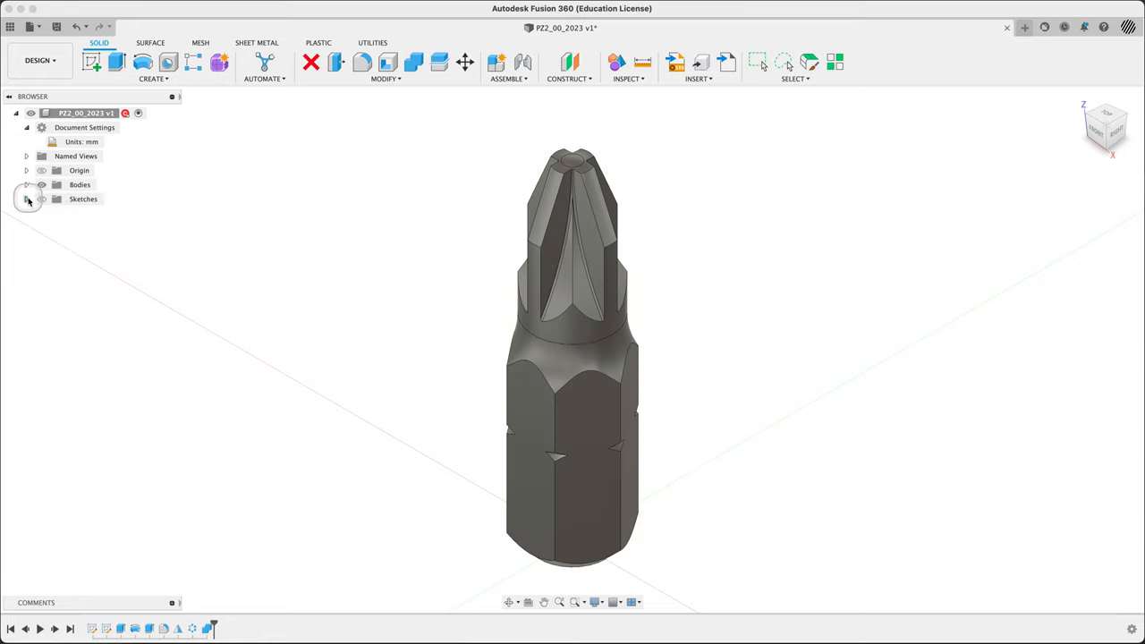
left_click(27, 127)
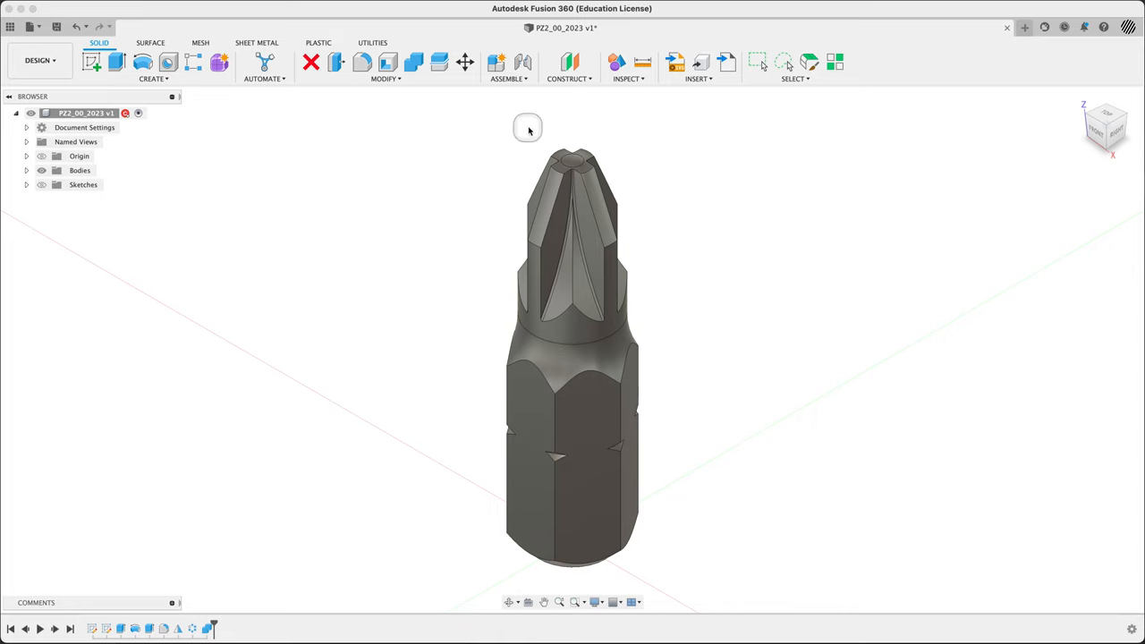
mouse_move(283, 177)
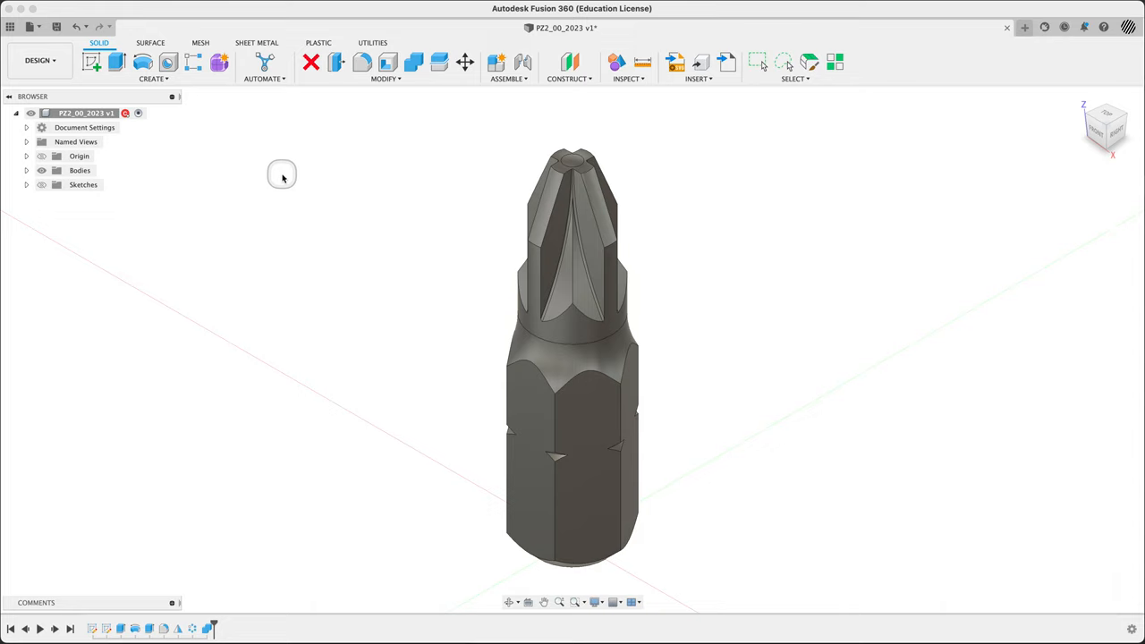
mouse_move(272, 193)
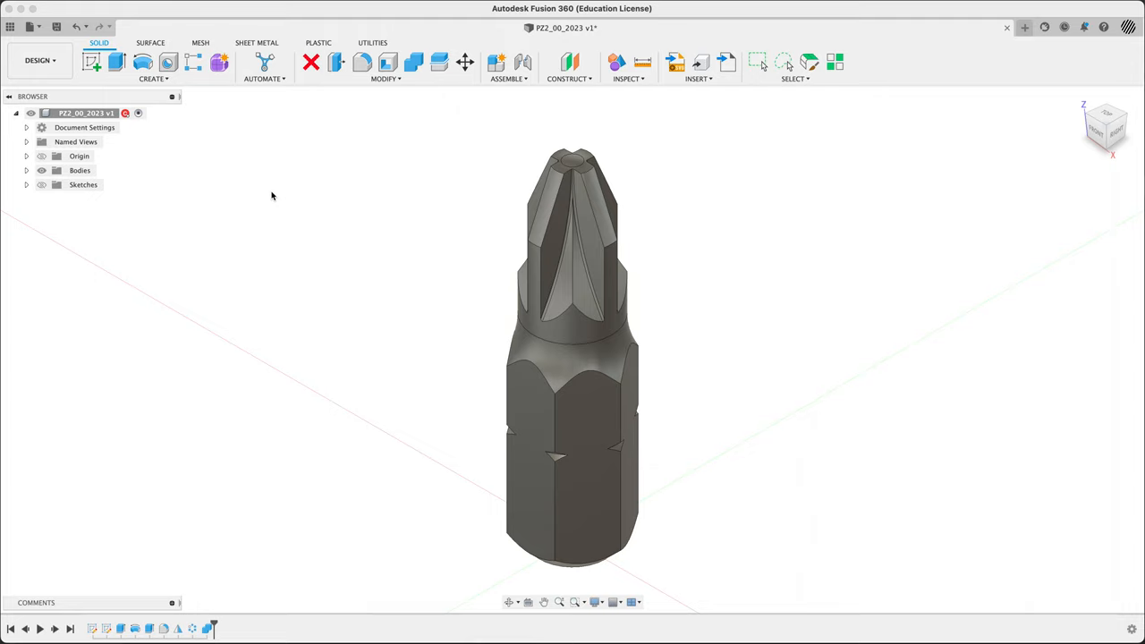
left_click(27, 170)
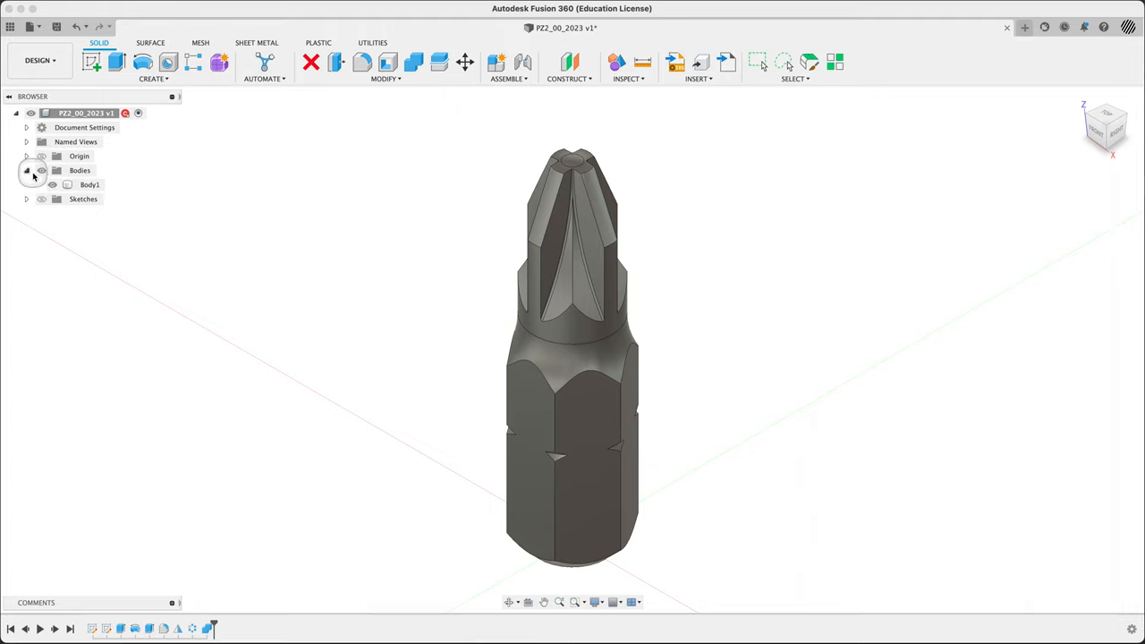
left_click(90, 184)
type("PZ")
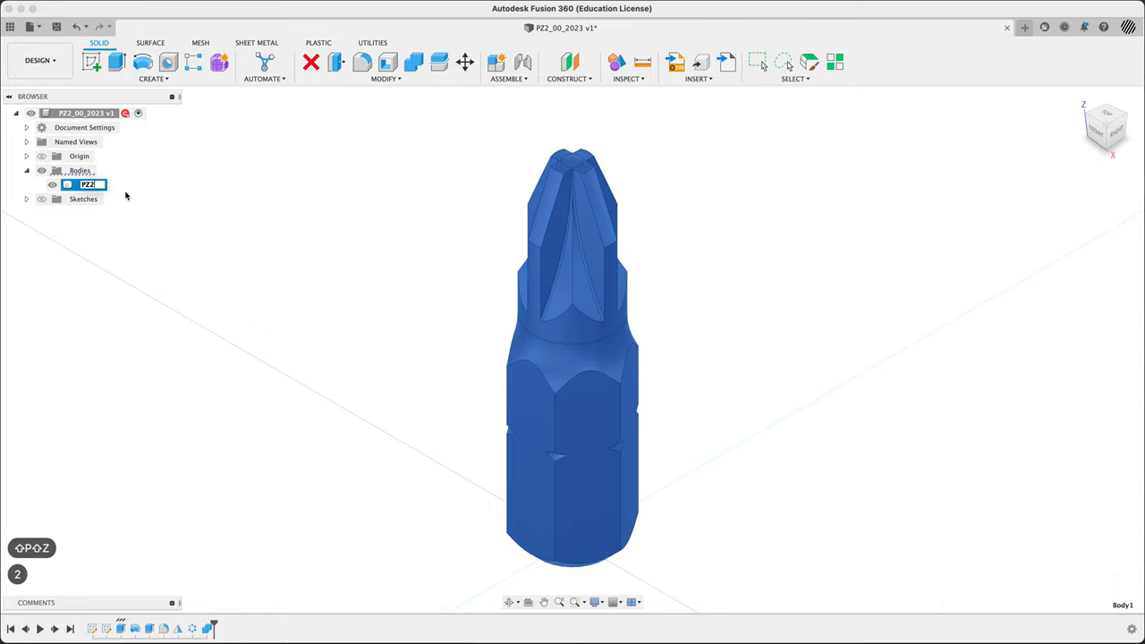
type("2")
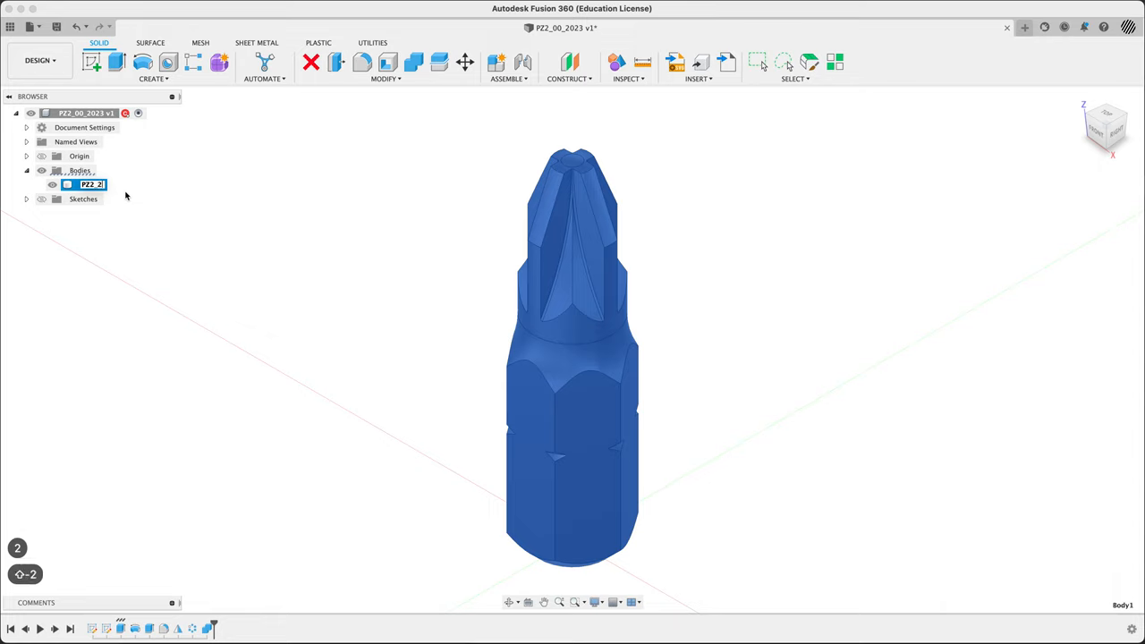
type("5mm")
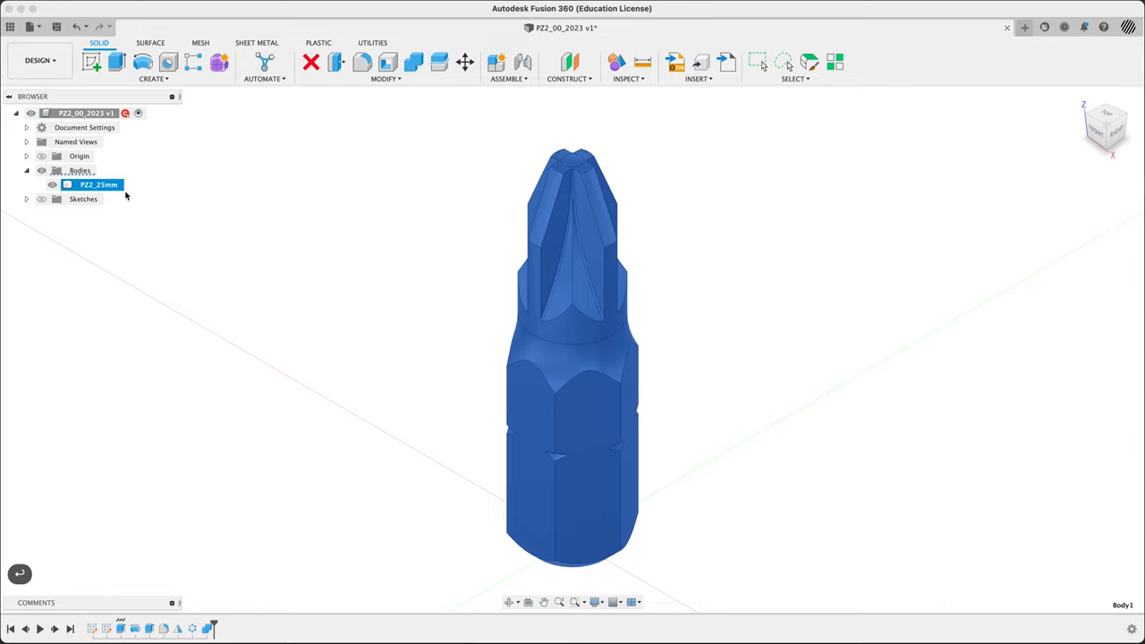
mouse_move(348, 211)
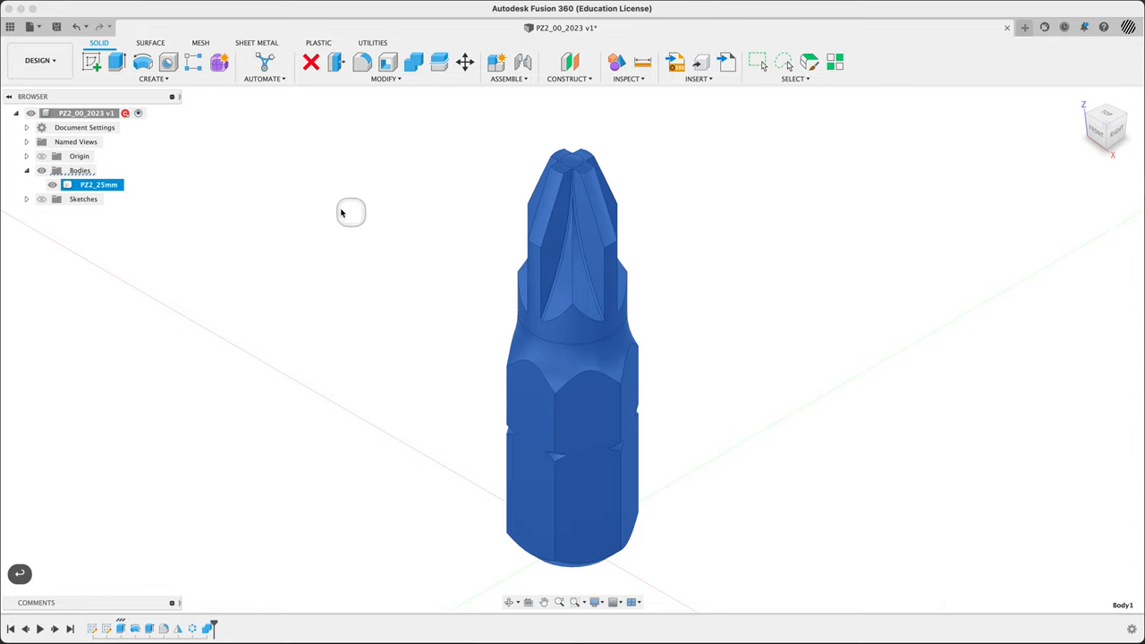
left_click(576, 284)
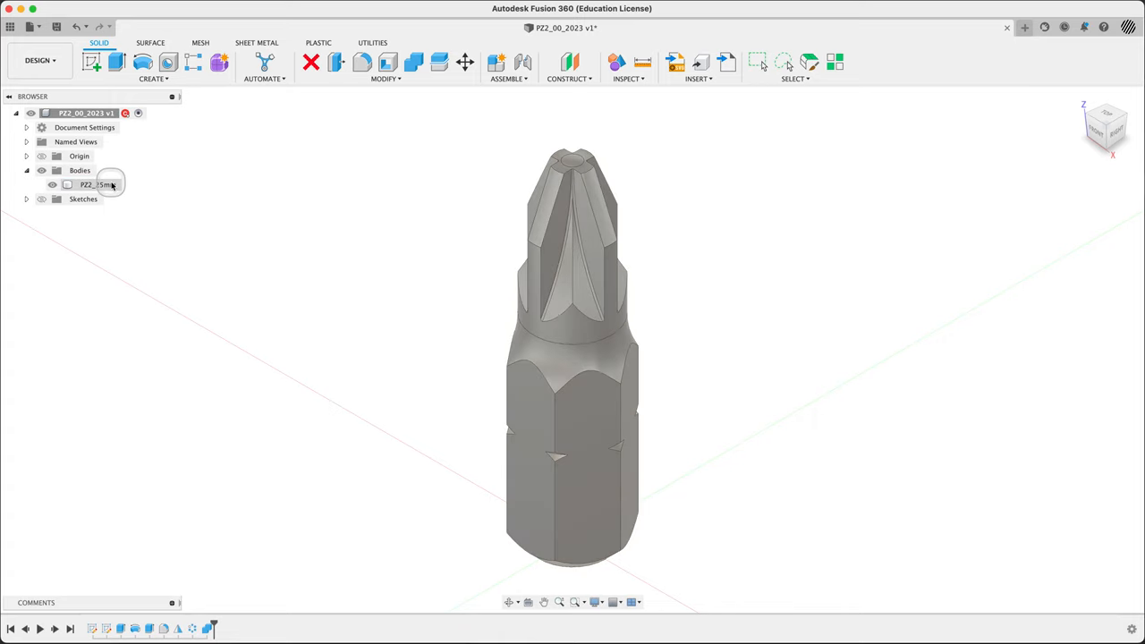
- Create component PZ2_25mm:1 from the body and activate it
right_click(93, 184)
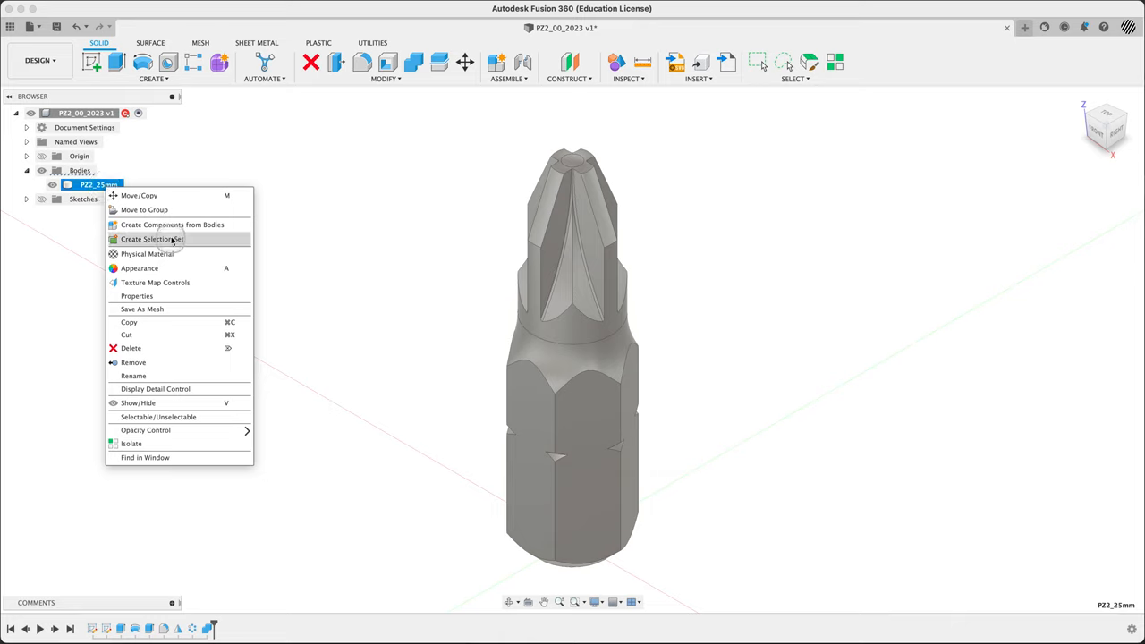
left_click(172, 225)
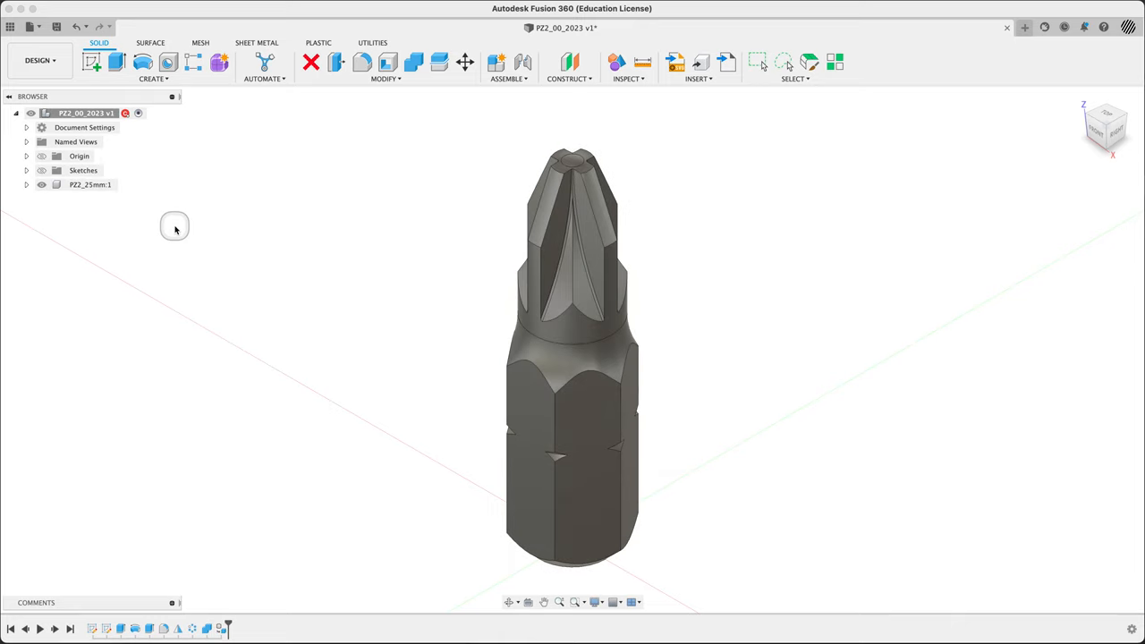
mouse_move(204, 272)
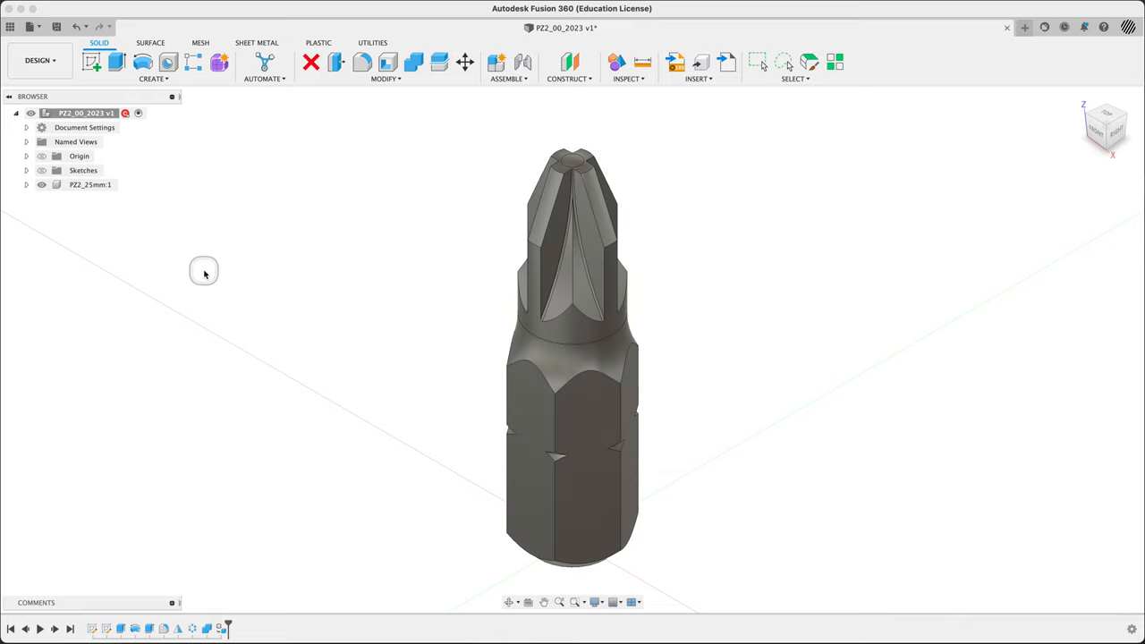
left_click(89, 184)
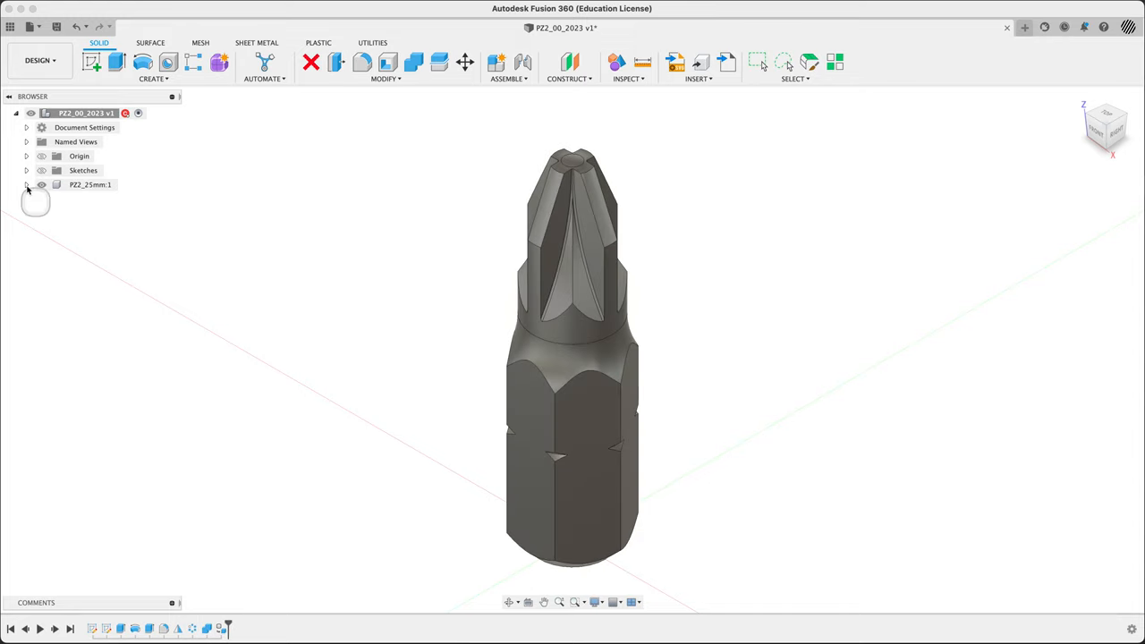
left_click(89, 184)
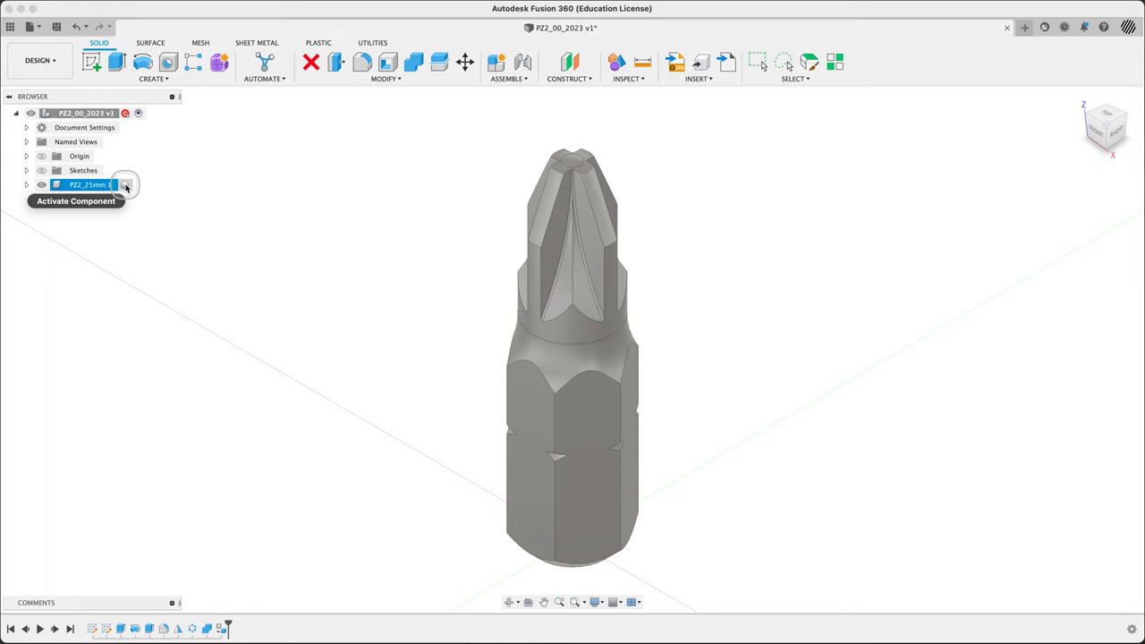
left_click(125, 184)
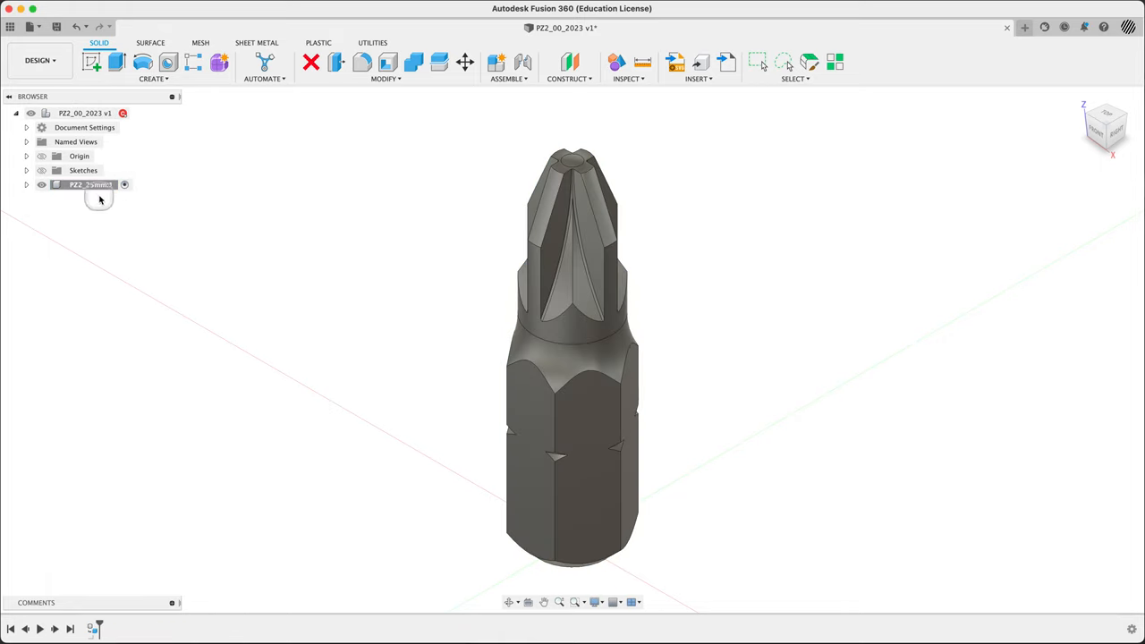
right_click(90, 184)
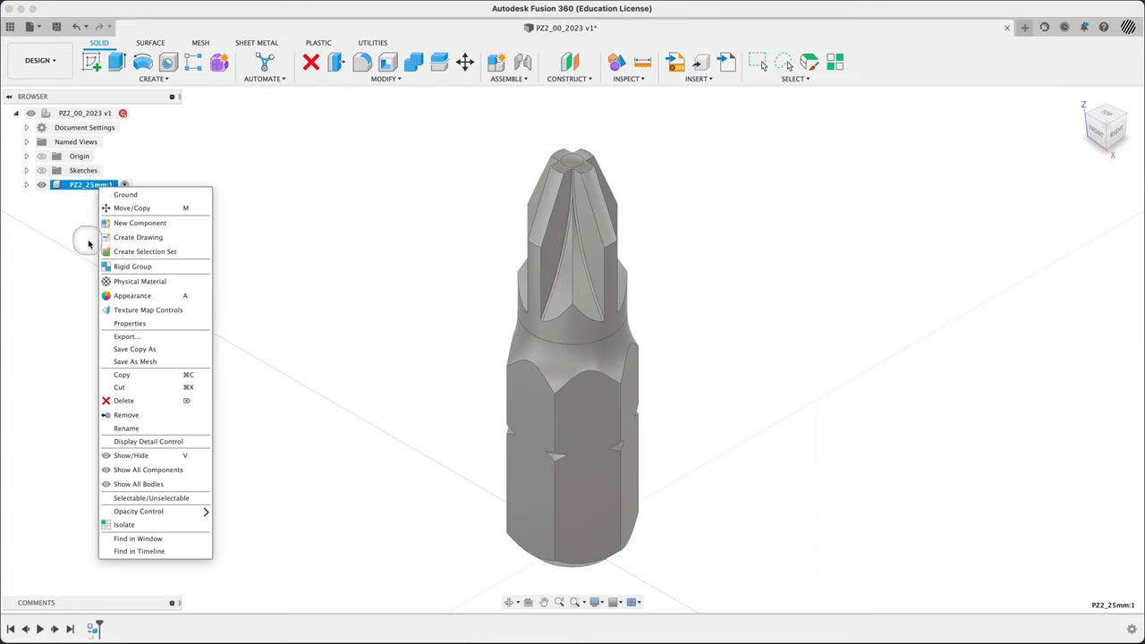
mouse_move(276, 297)
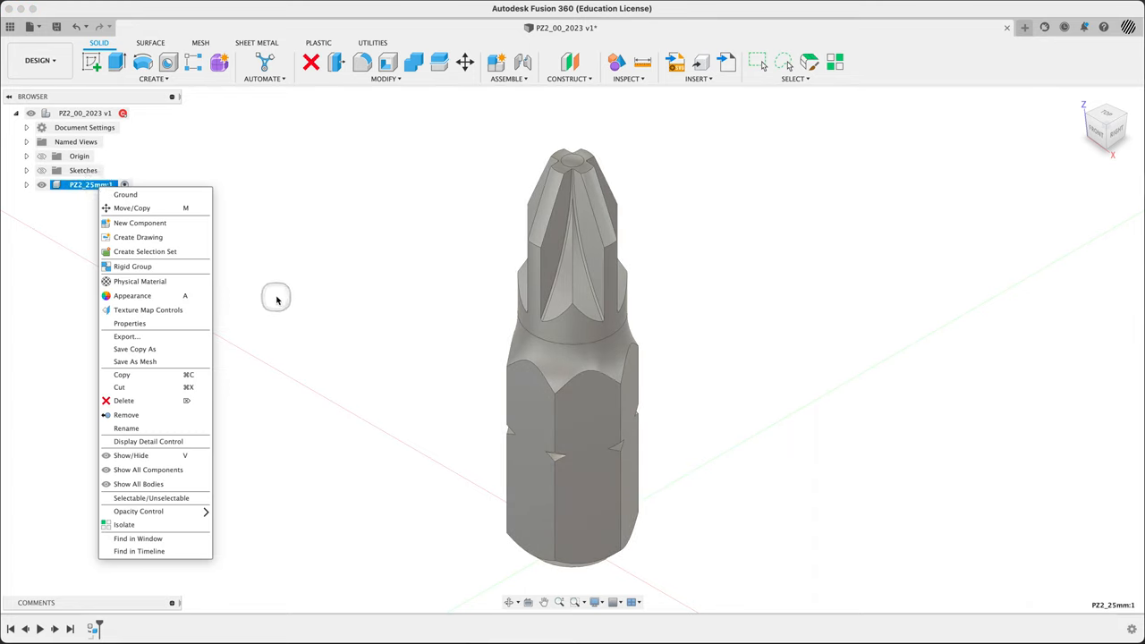
mouse_move(376, 304)
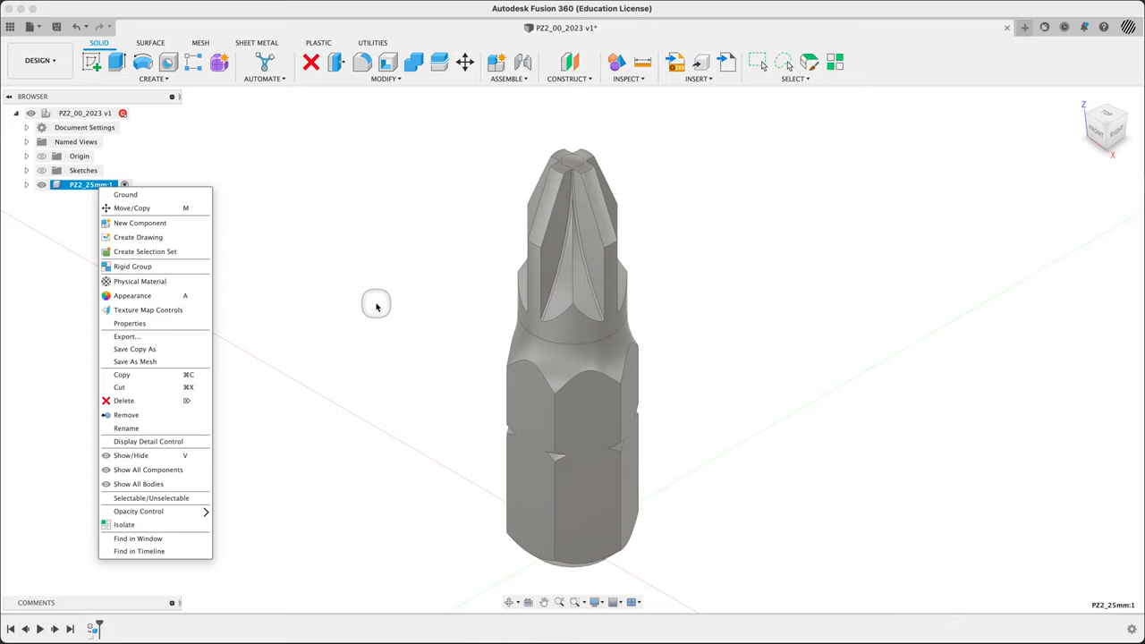
mouse_move(404, 319)
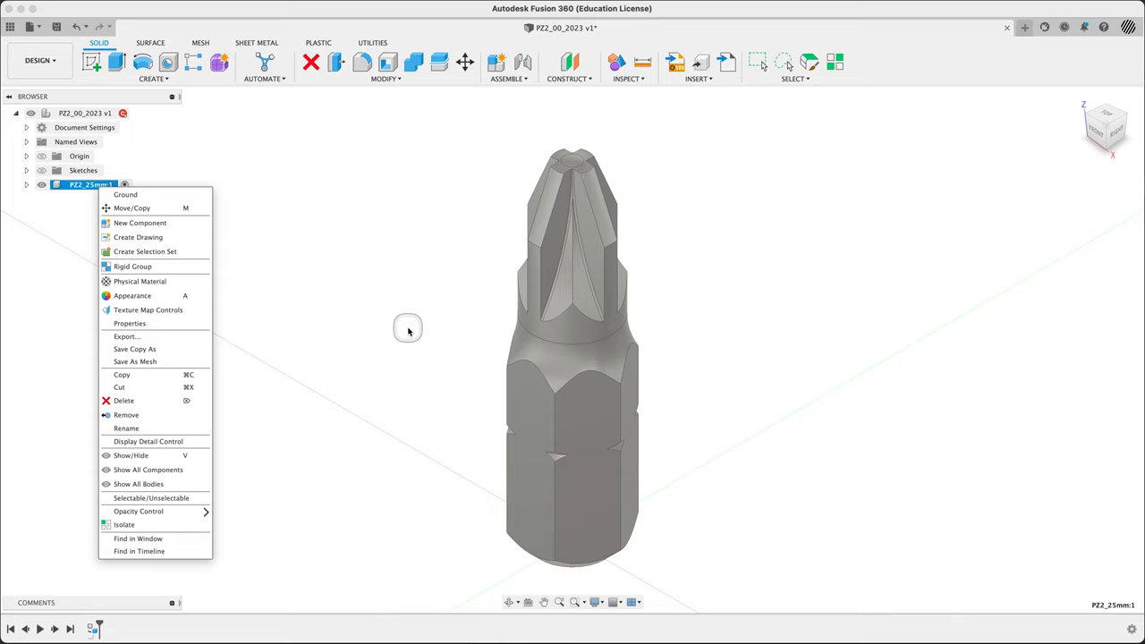
mouse_move(408, 329)
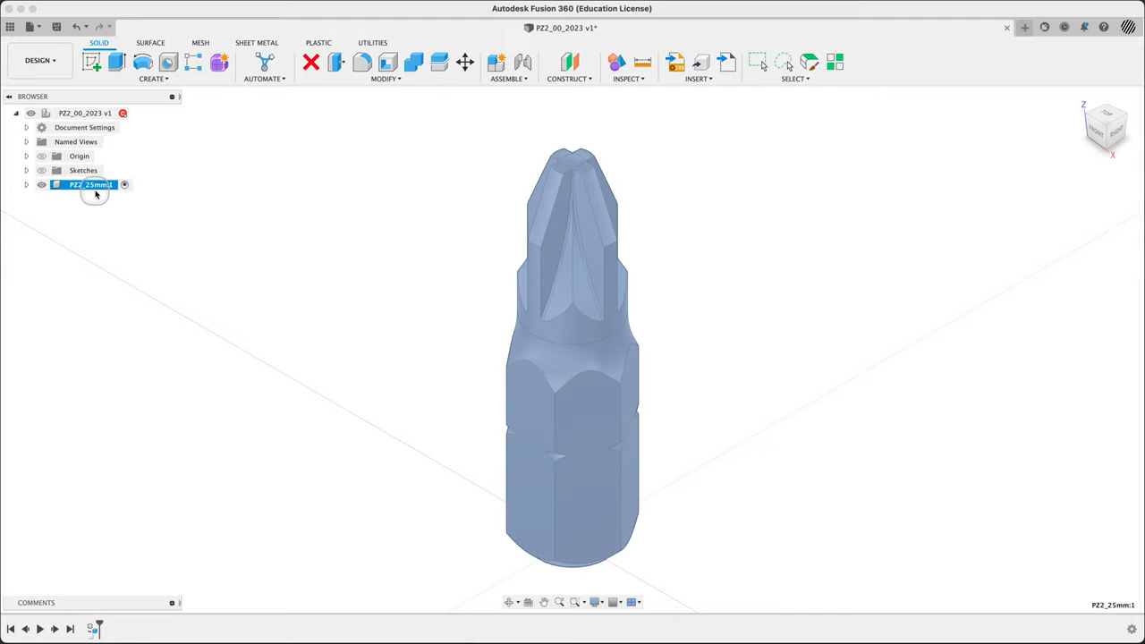
- Apply Stainless Steel AISI 317 from the physical material library to the bit
right_click(89, 184)
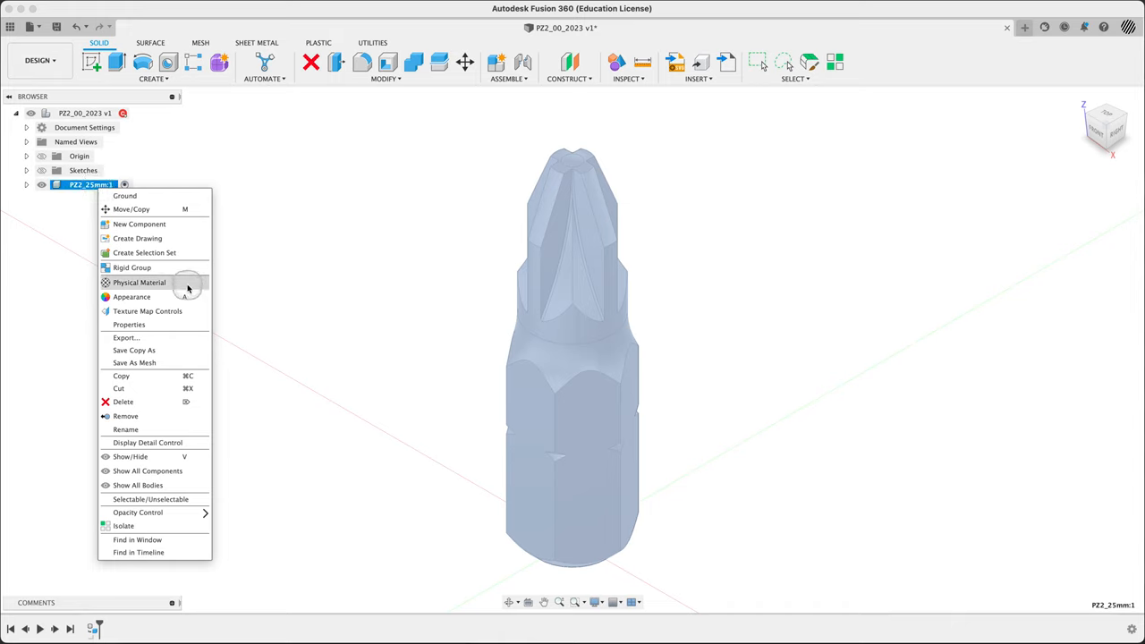
left_click(947, 320)
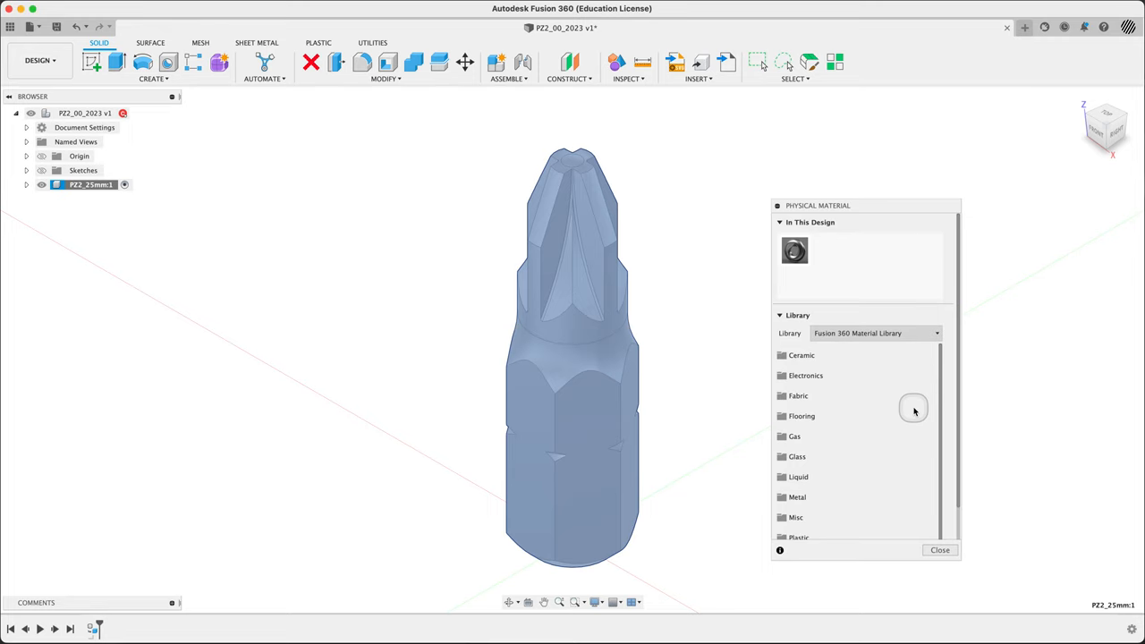
scroll("down", 3)
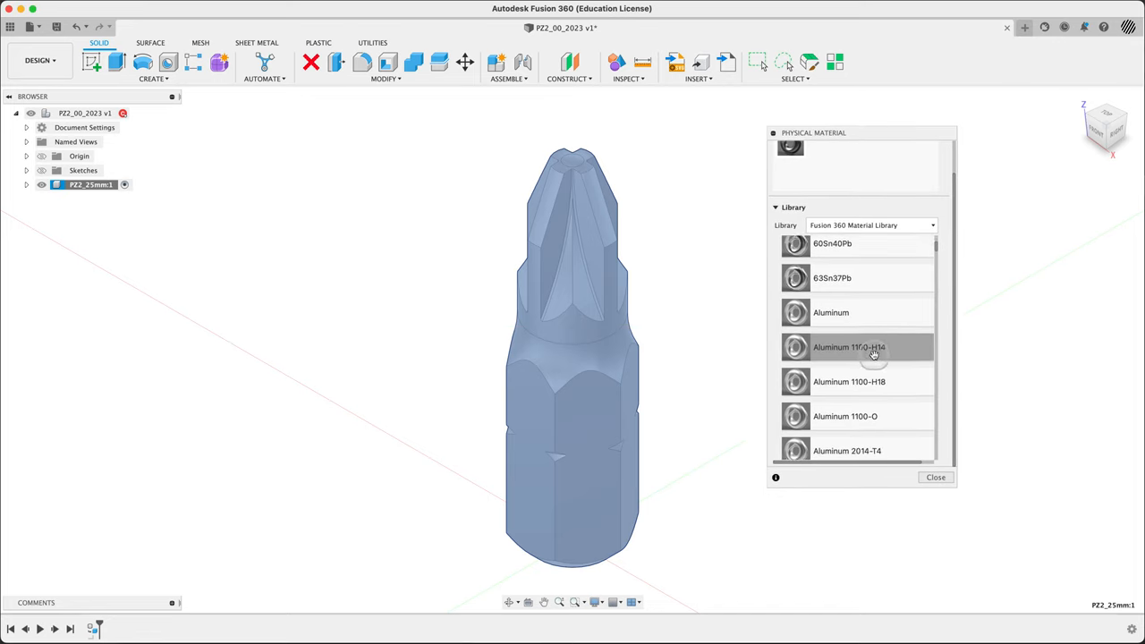
scroll("down", 3)
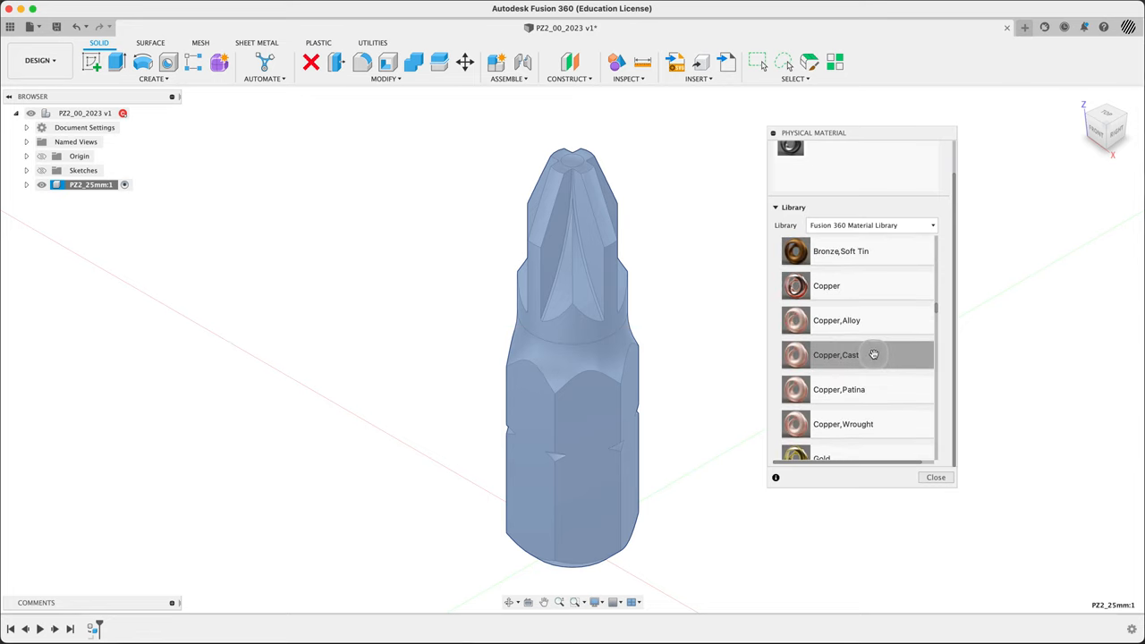
scroll("down", 3)
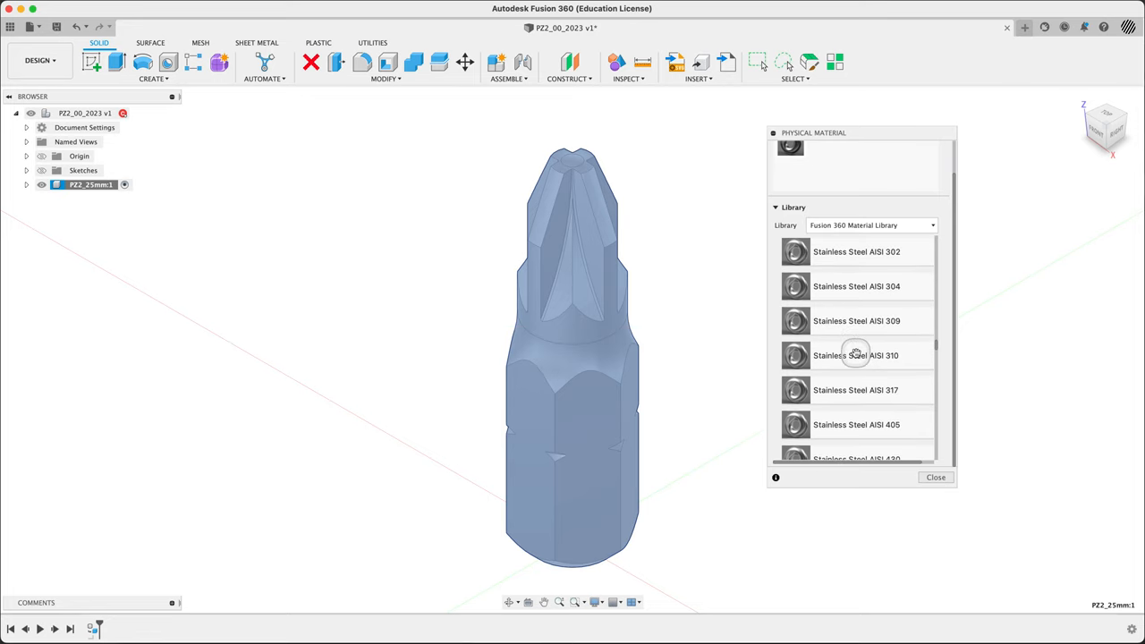
scroll("up", 3)
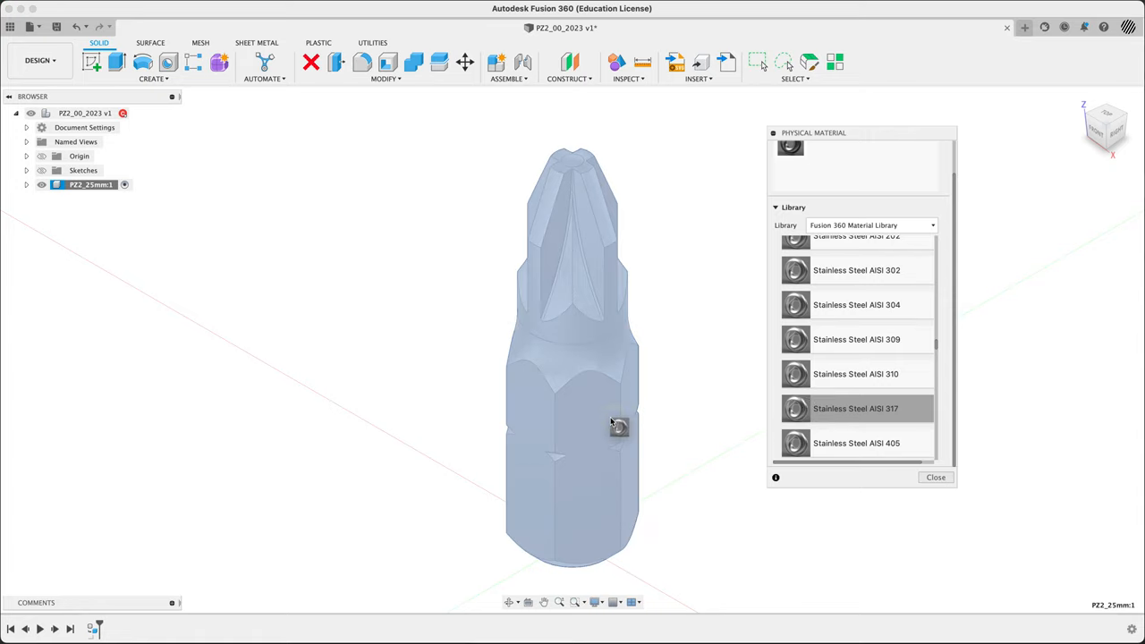
double_click(856, 408)
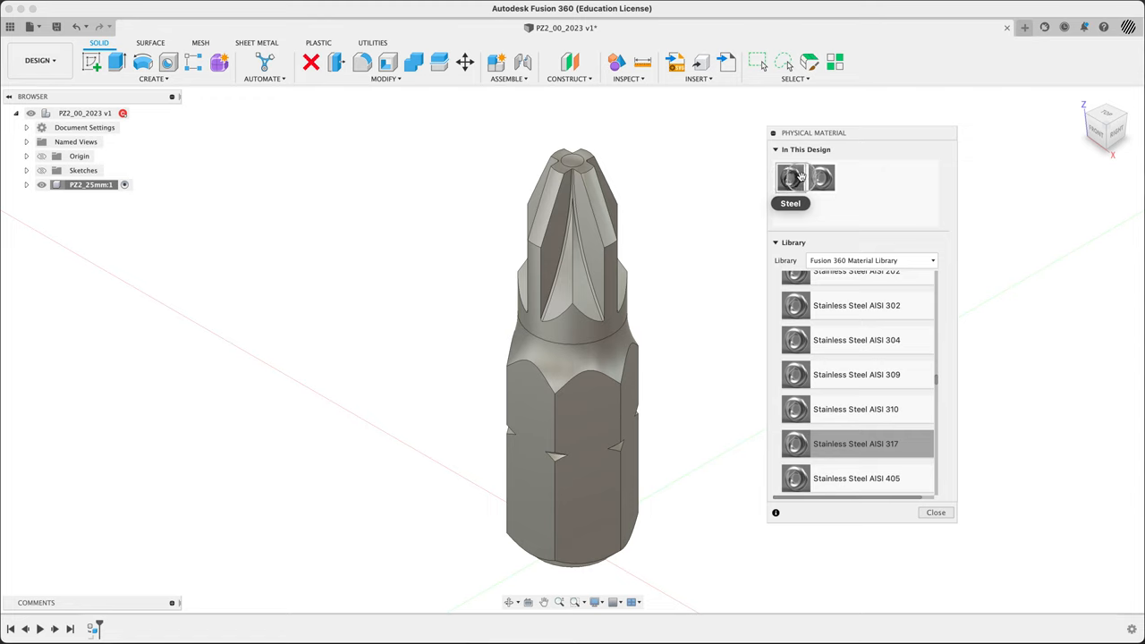
- Select the objects using that material under In This Design and close the library
right_click(821, 178)
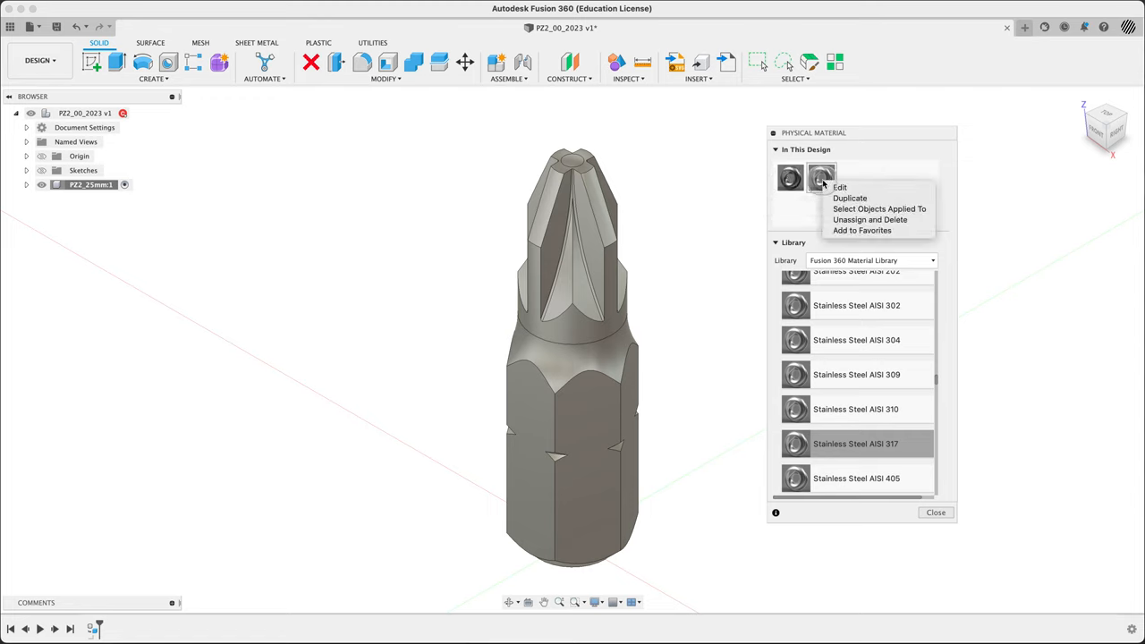
left_click(880, 208)
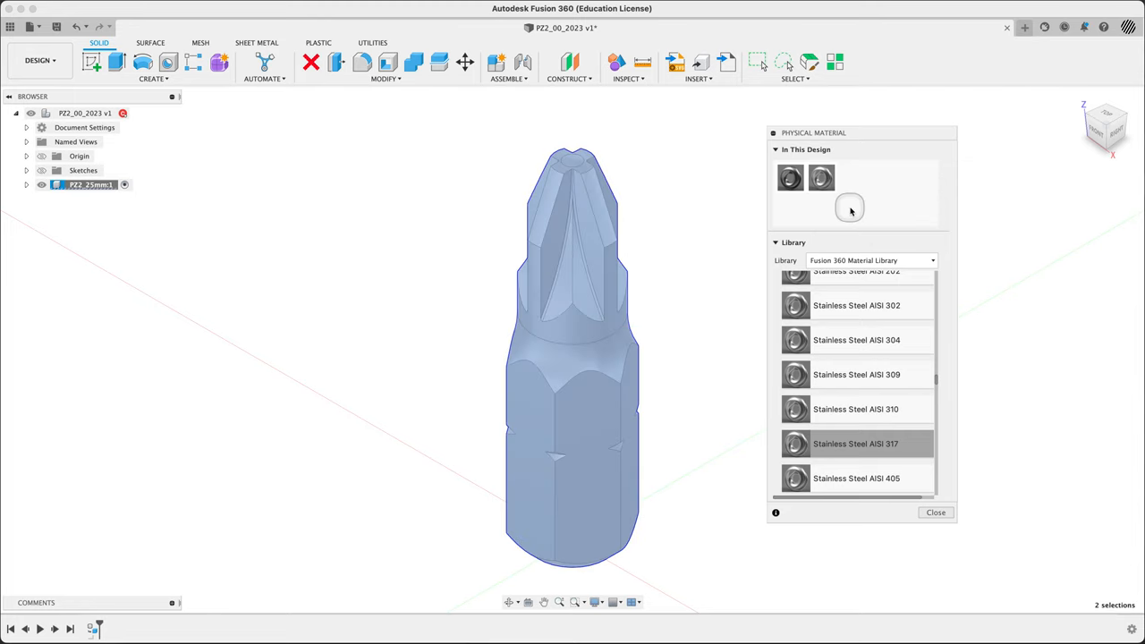
mouse_move(822, 177)
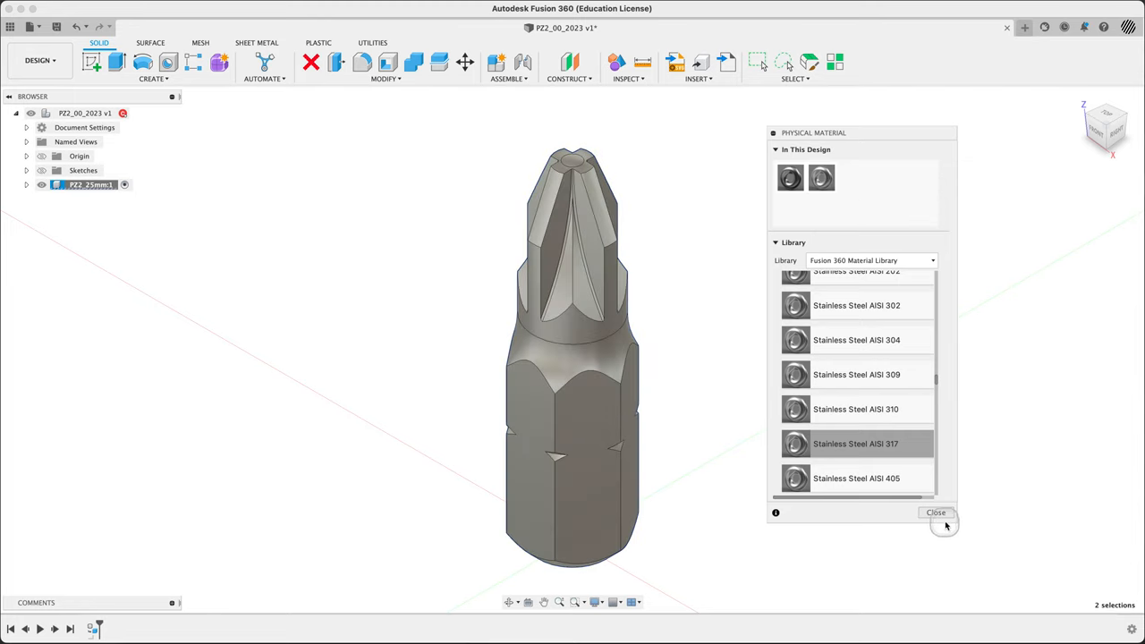
left_click(936, 512)
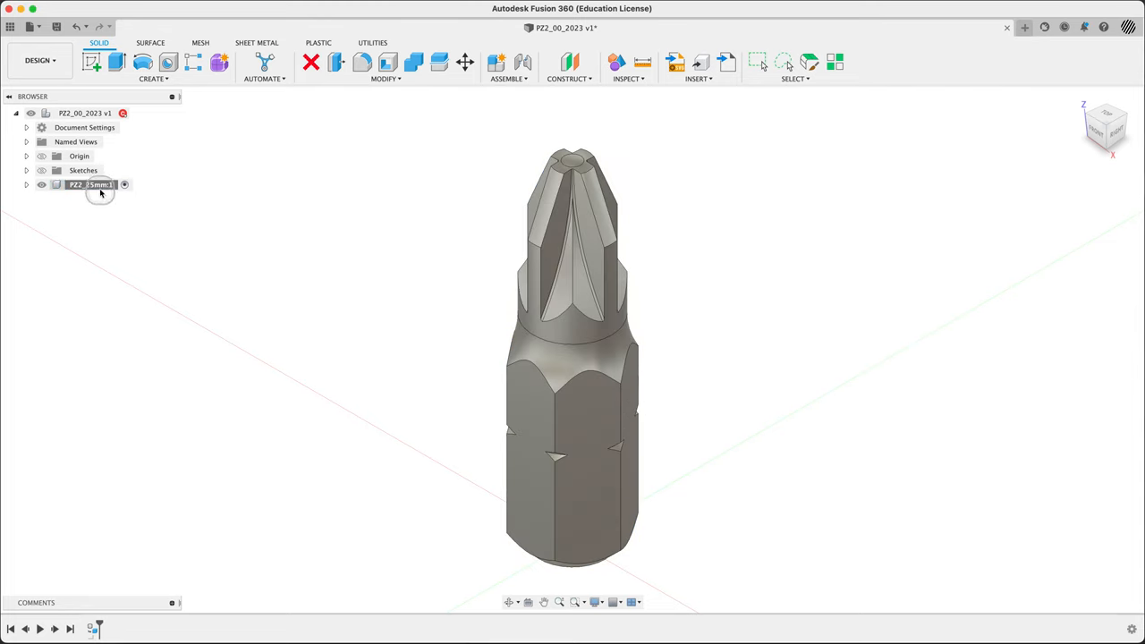
right_click(90, 185)
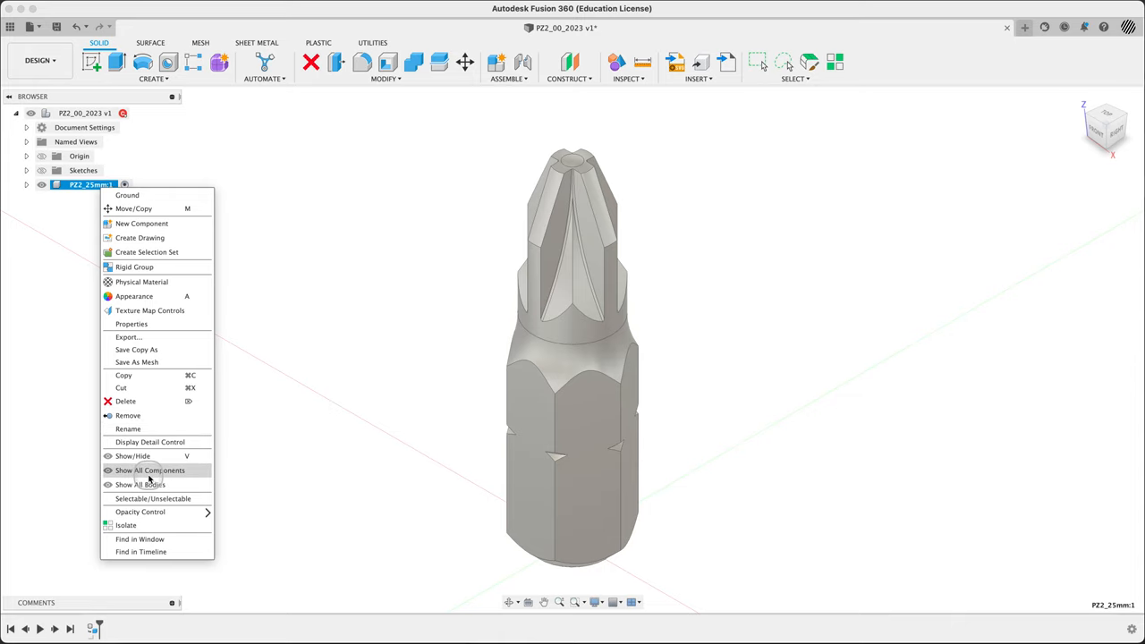
mouse_move(132, 323)
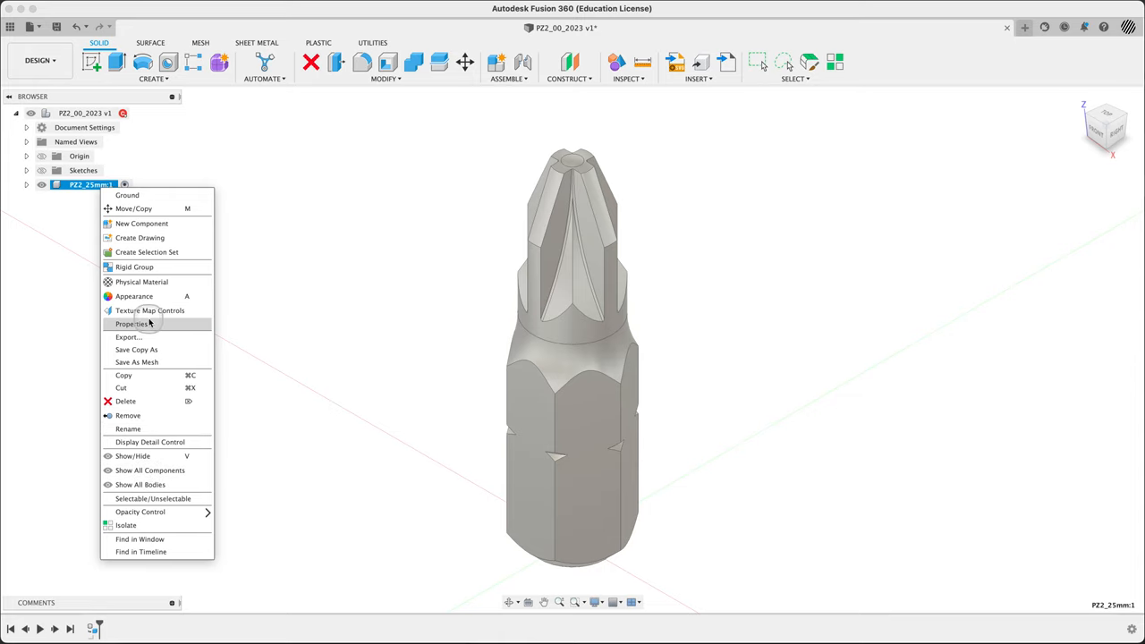
left_click(133, 324)
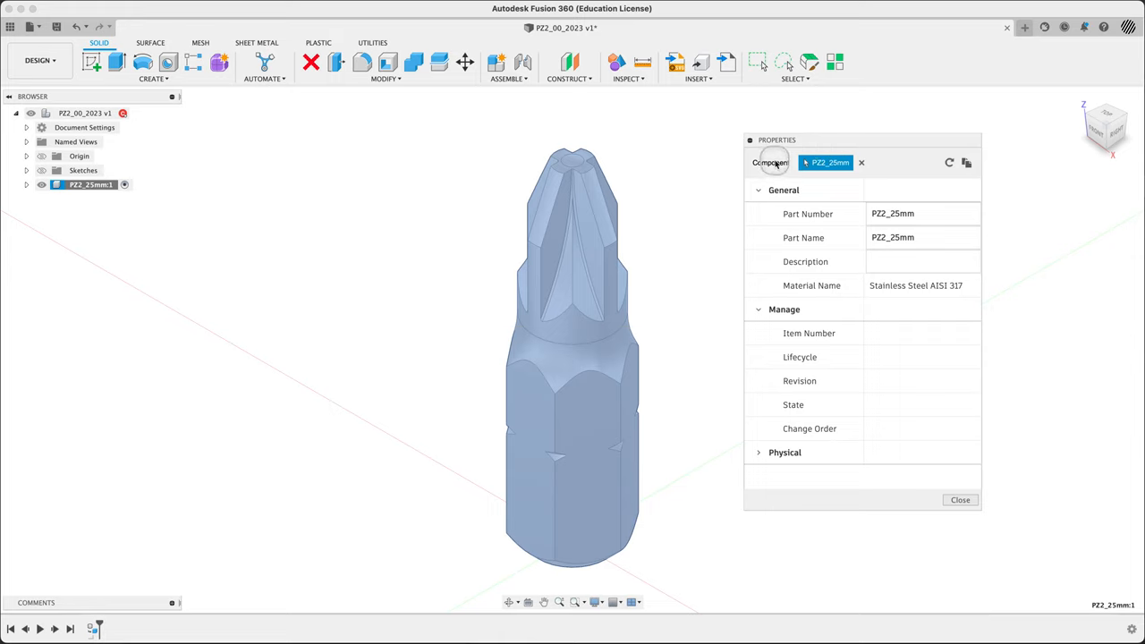
left_click(863, 161)
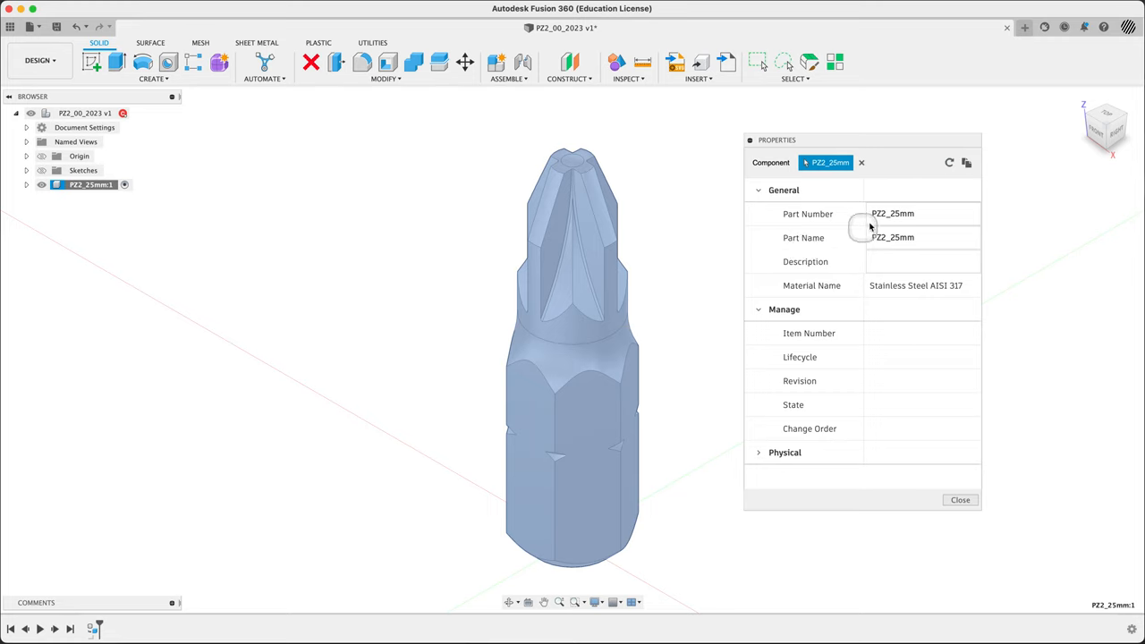
mouse_move(773, 462)
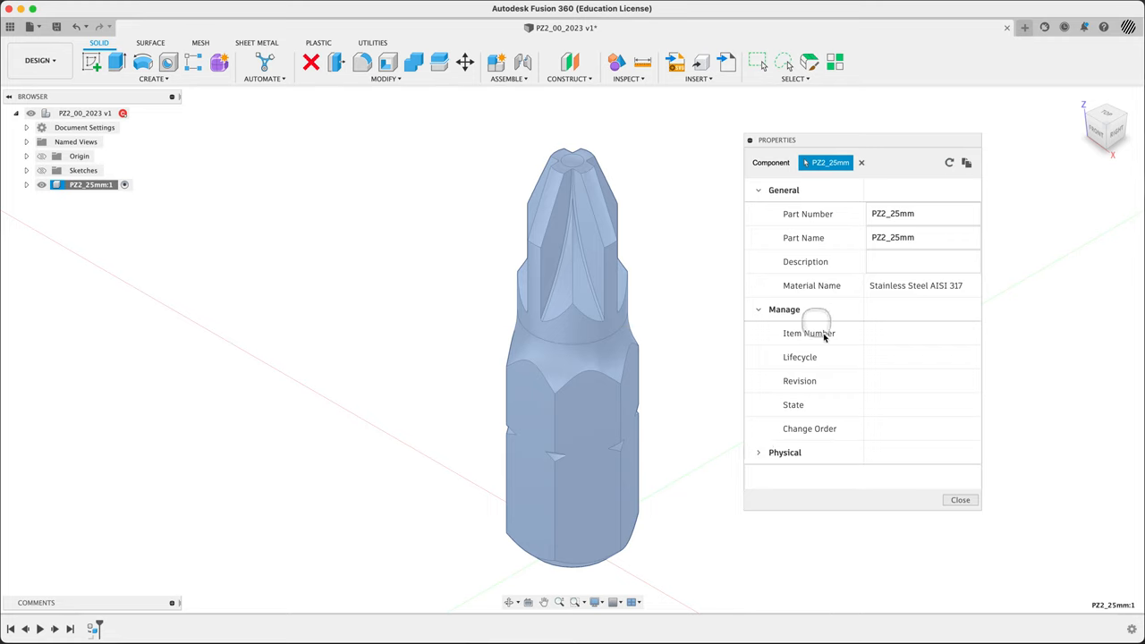
mouse_move(771, 329)
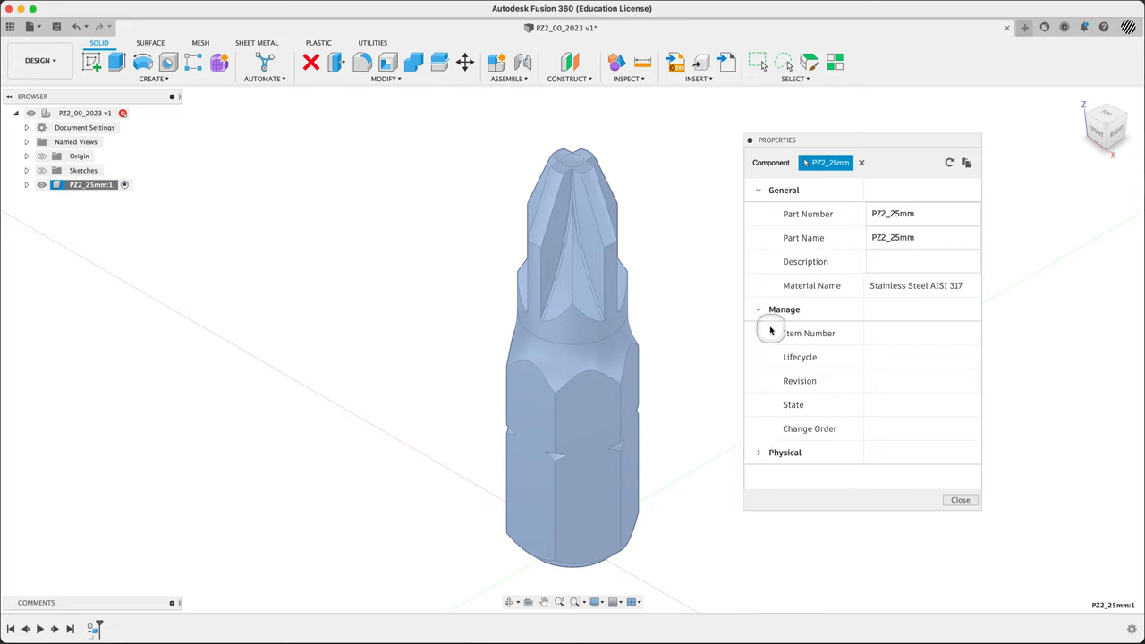
left_click(759, 308)
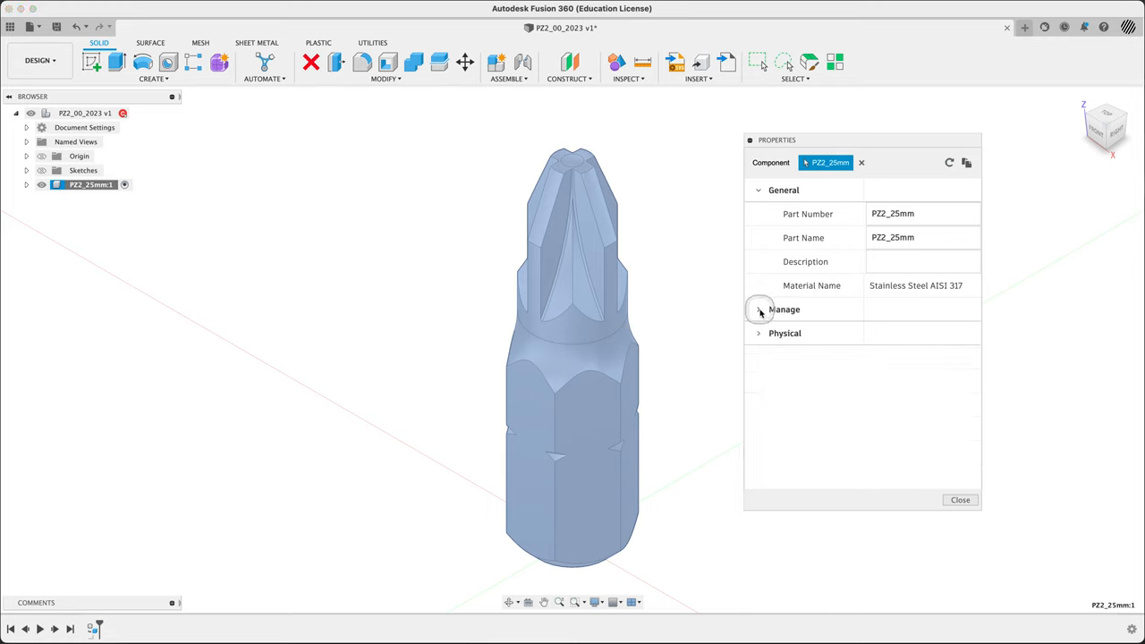
left_click(759, 333)
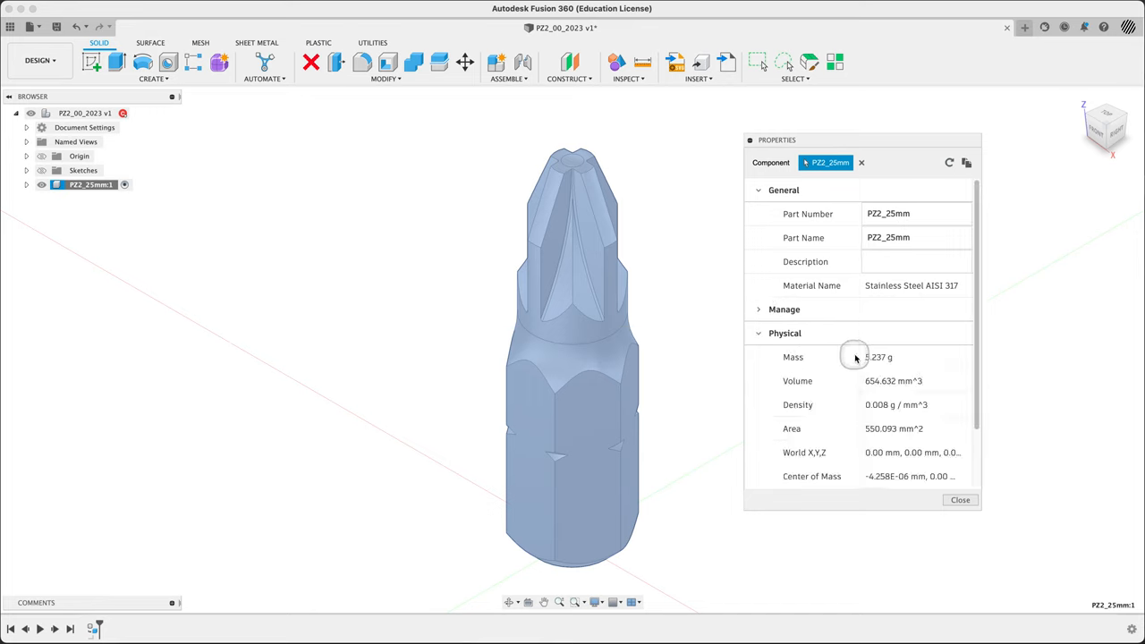
mouse_move(913, 426)
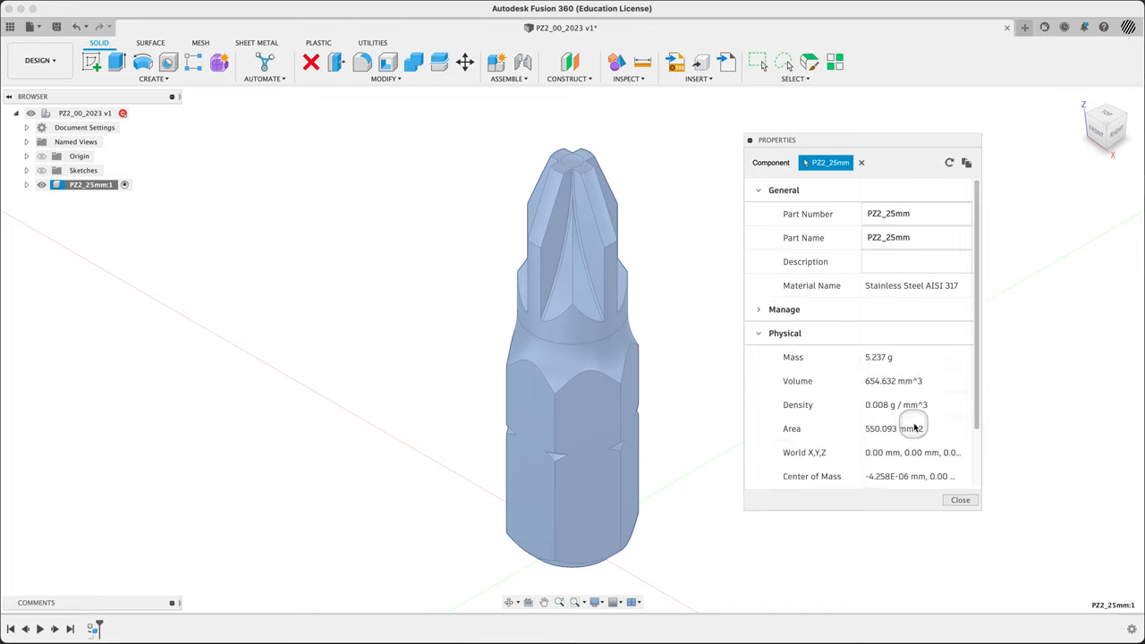
mouse_move(888, 468)
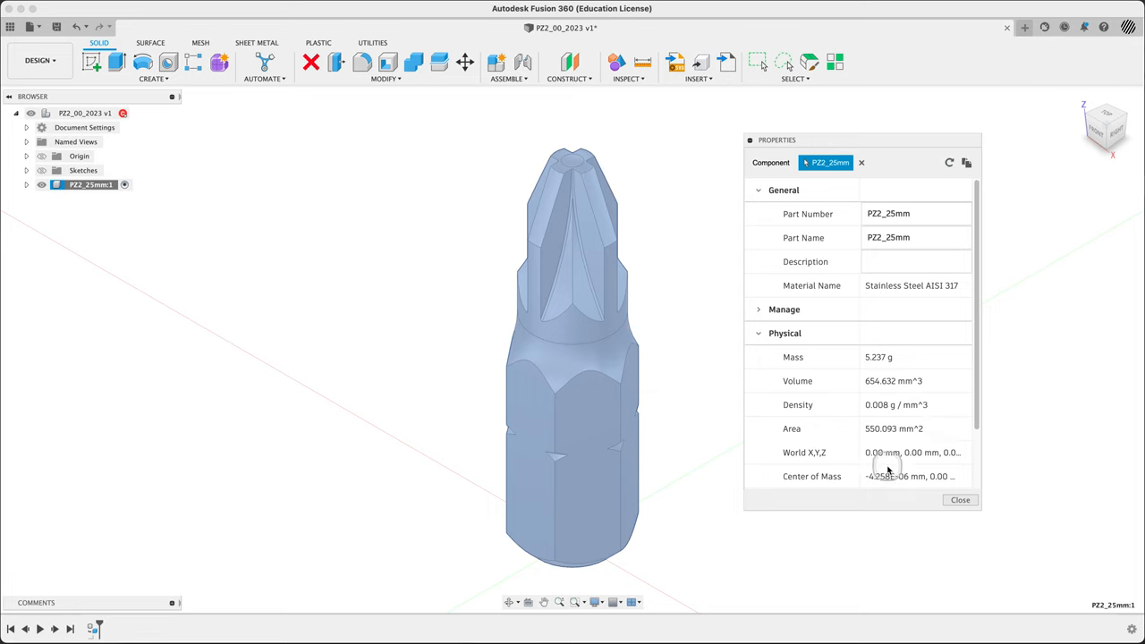
scroll("down", 3)
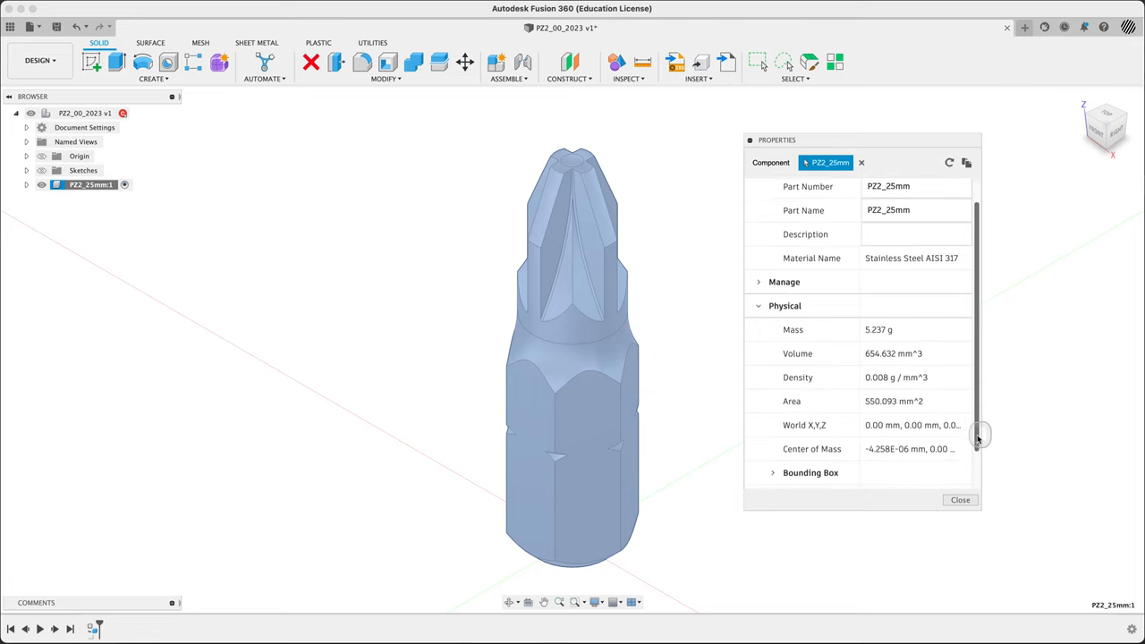
scroll("down", 3)
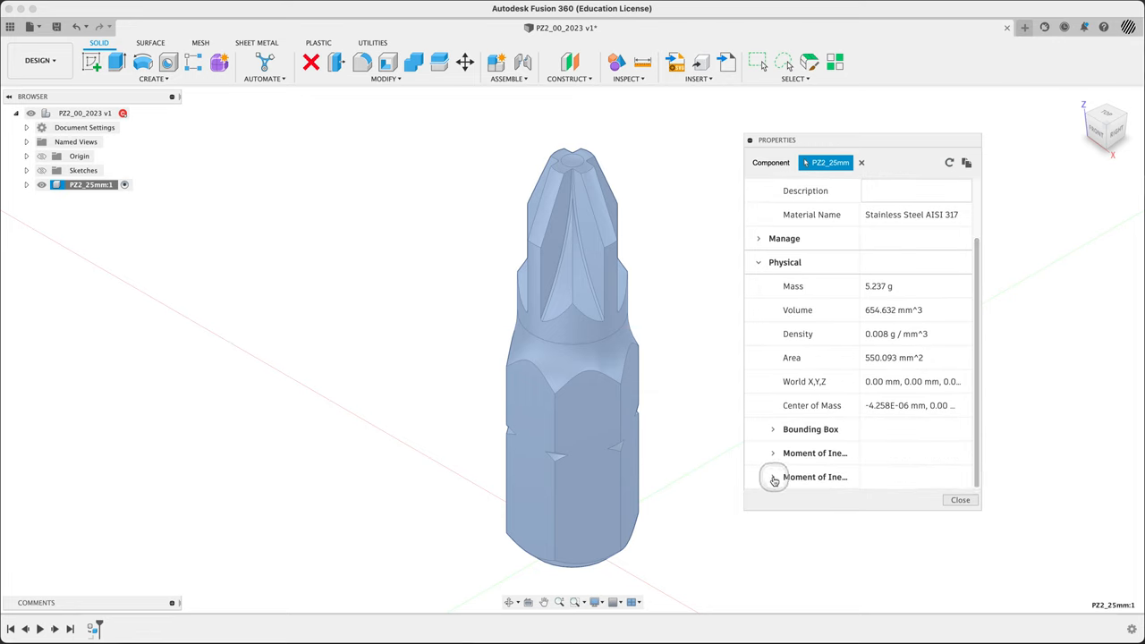
left_click(773, 429)
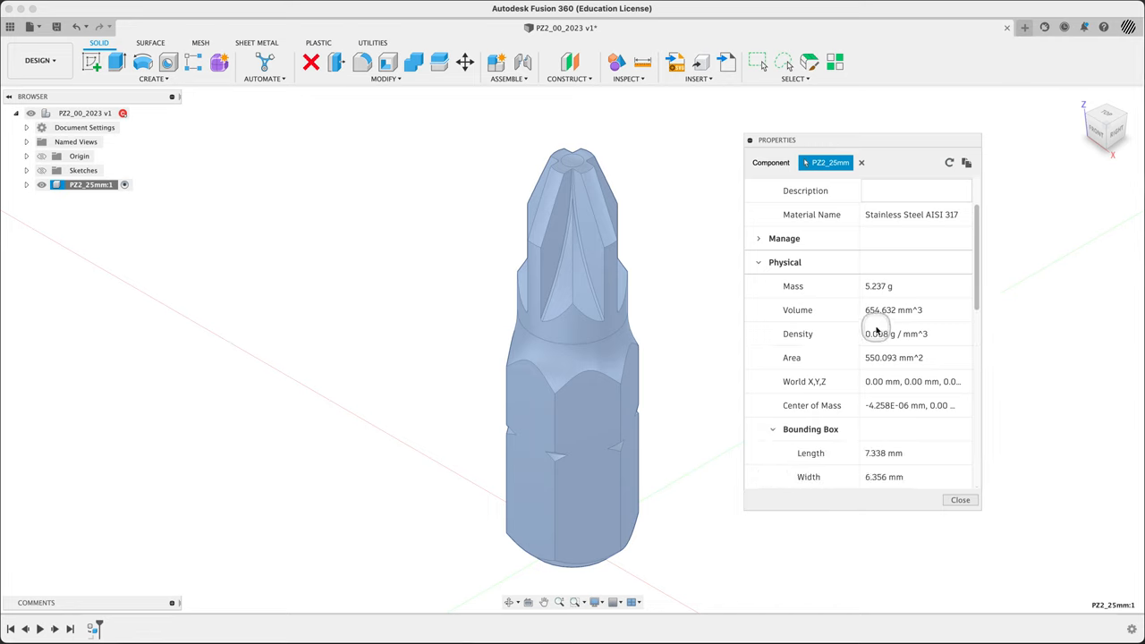
scroll("down", 3)
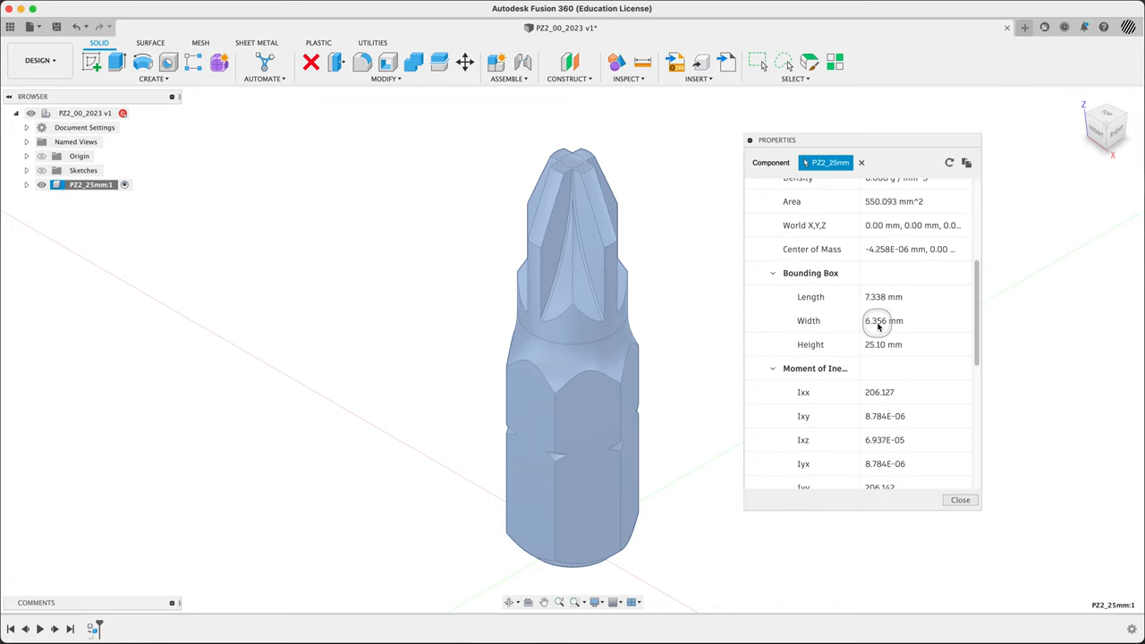
scroll("down", 3)
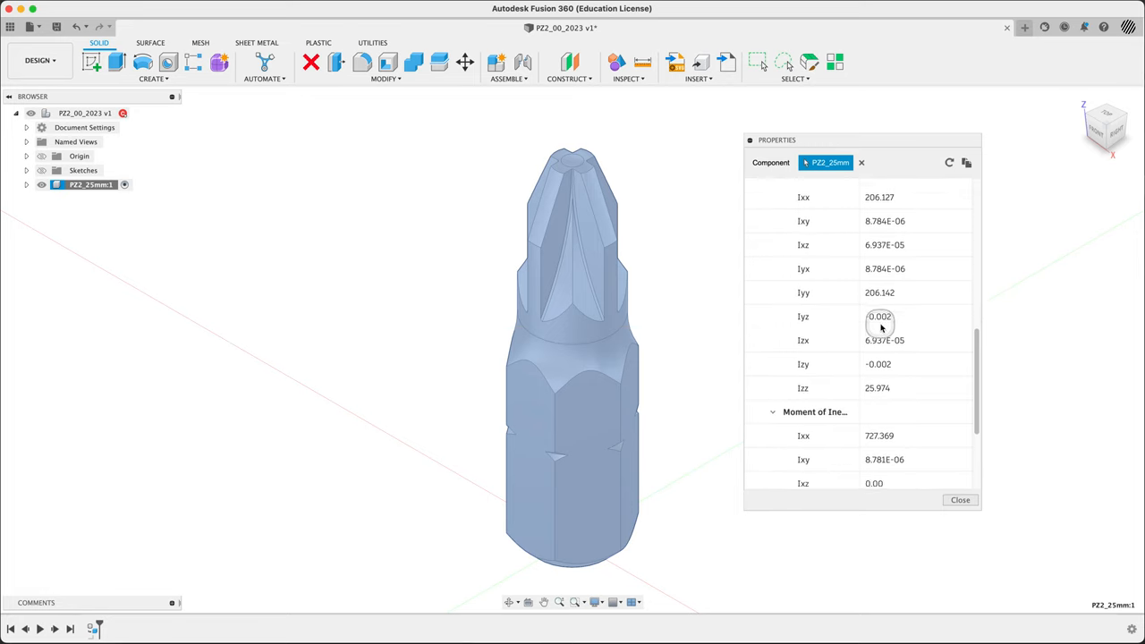
scroll("down", 3)
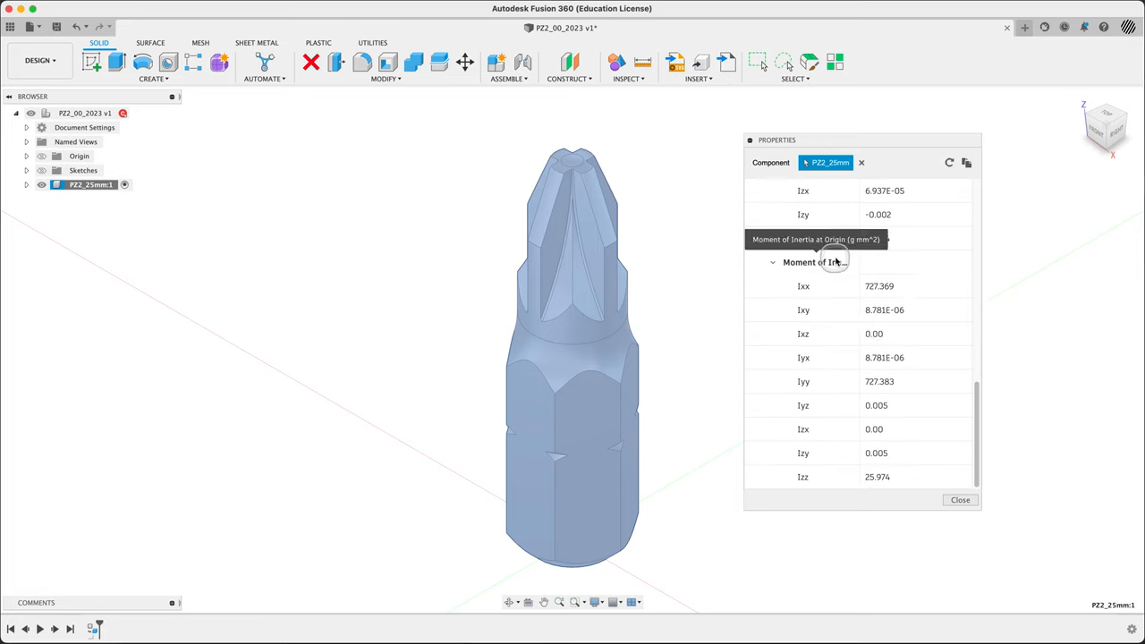
mouse_move(938, 334)
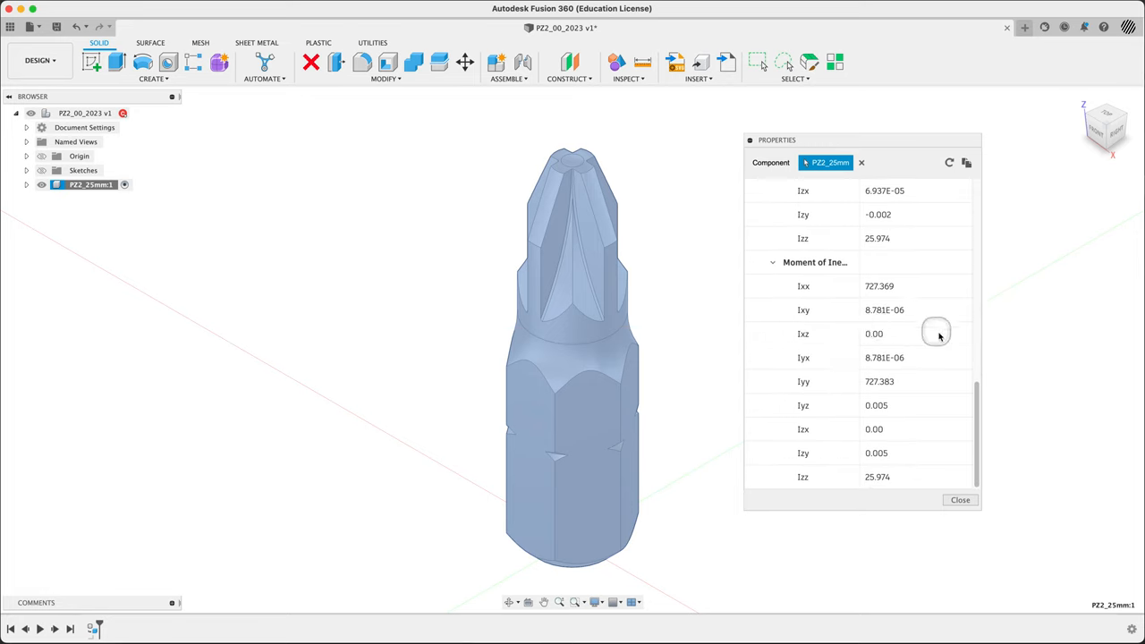
mouse_move(928, 349)
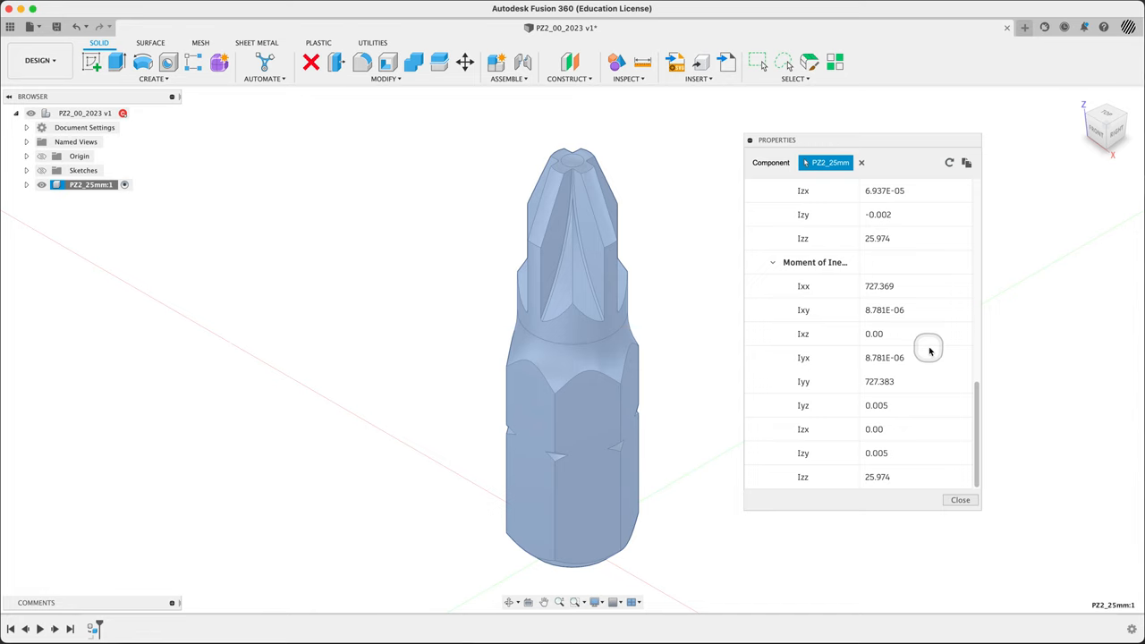
left_click(966, 161)
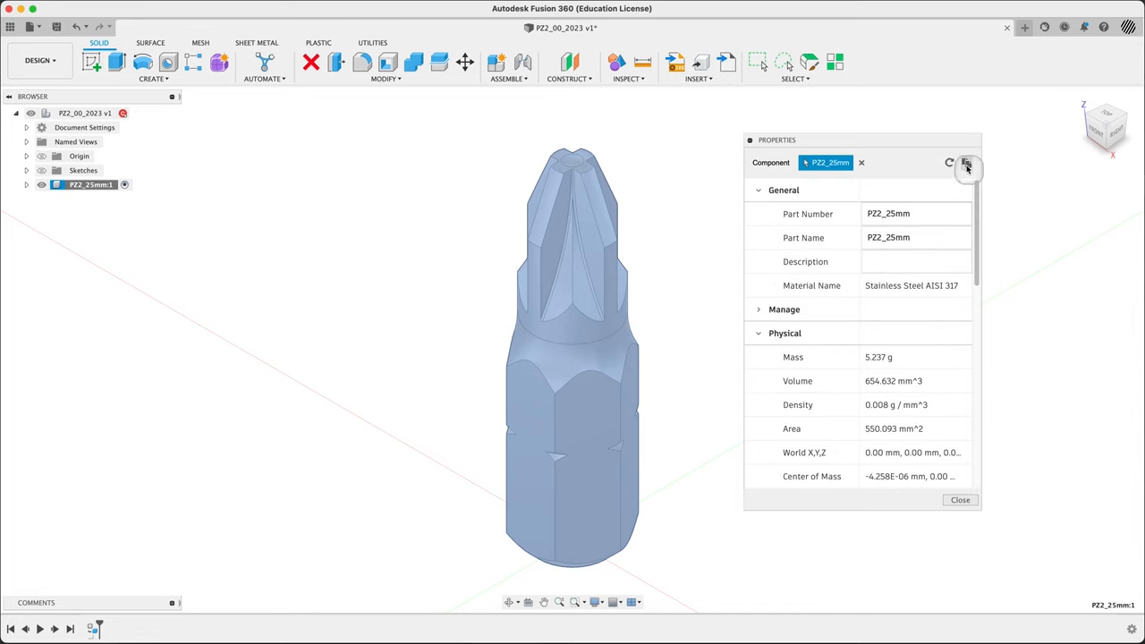
mouse_move(966, 167)
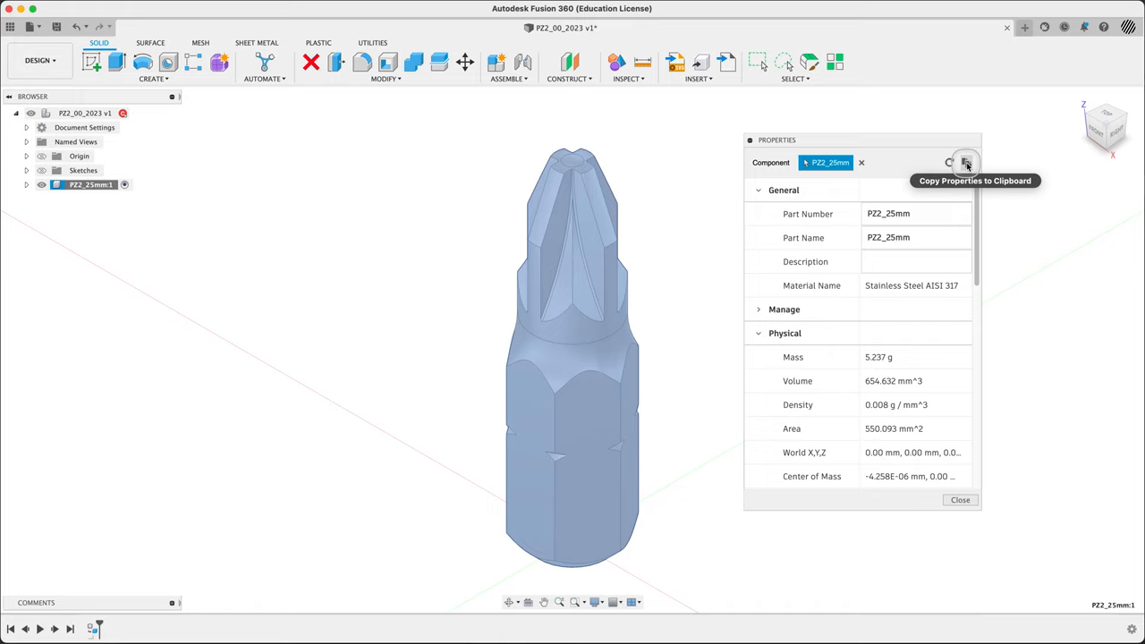
mouse_move(949, 599)
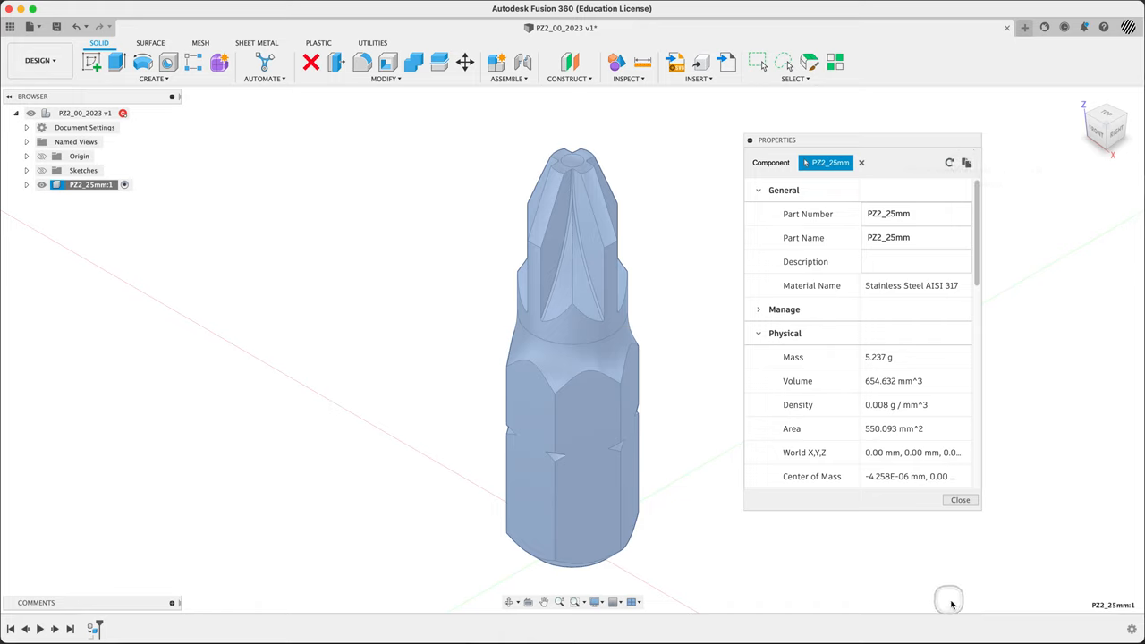
left_click(959, 499)
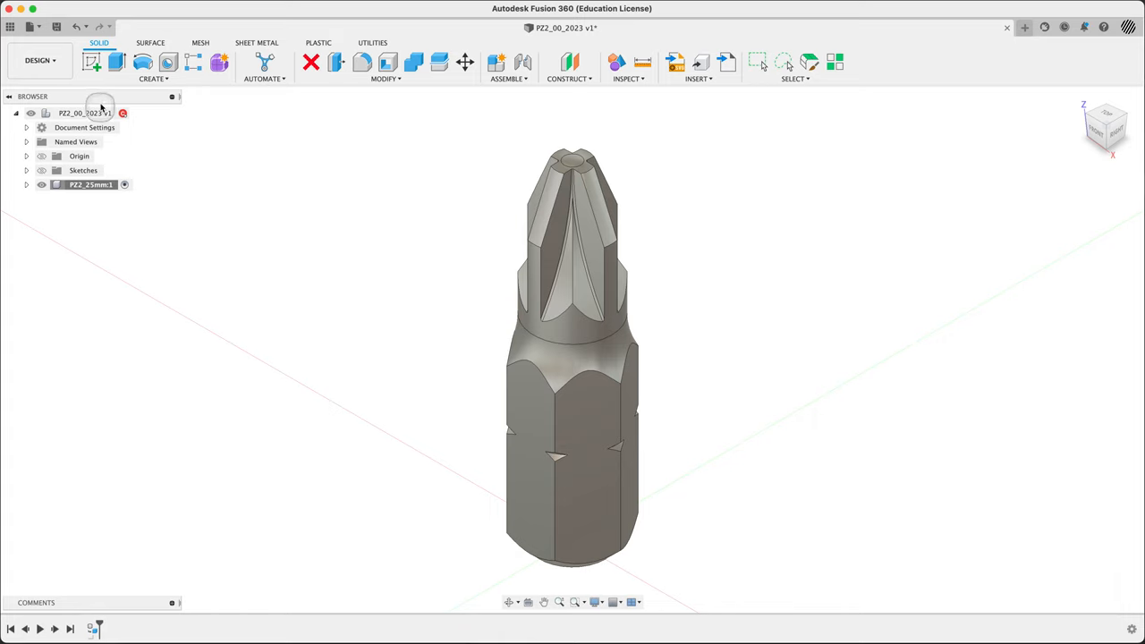
mouse_move(40, 61)
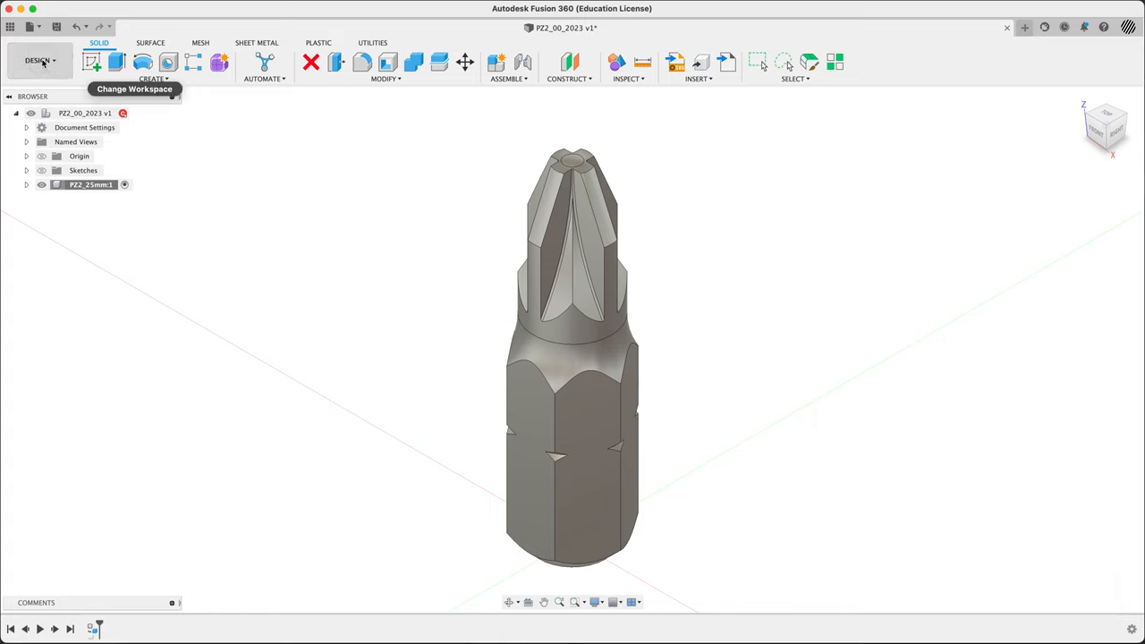
- Switch from the Design workspace to the Render workspace
left_click(40, 61)
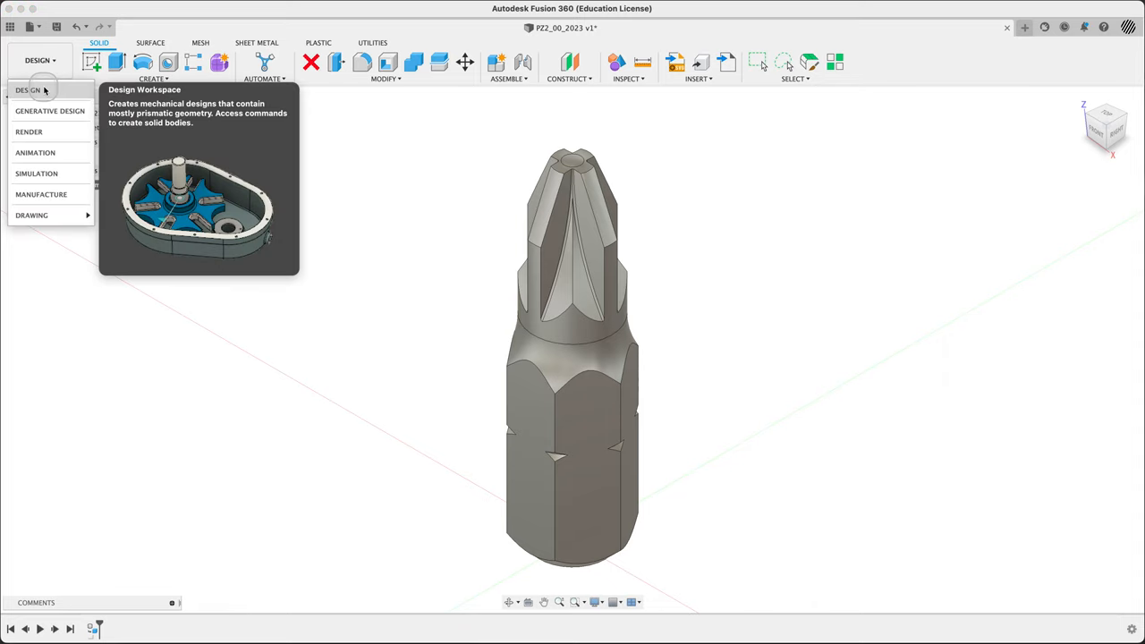
mouse_move(51, 111)
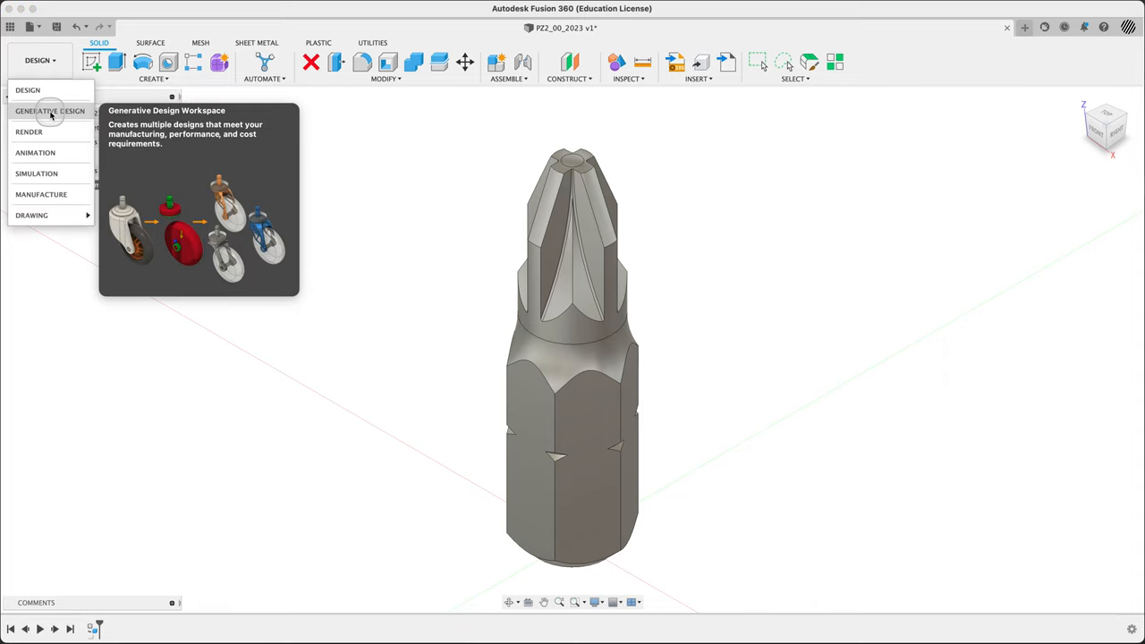
mouse_move(35, 152)
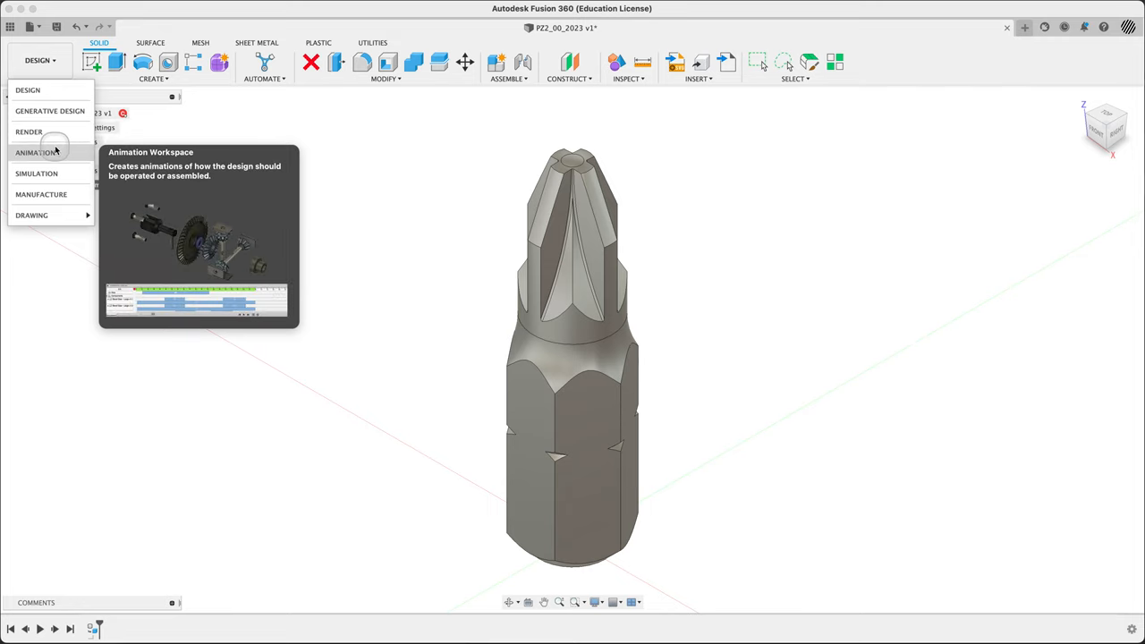
mouse_move(40, 193)
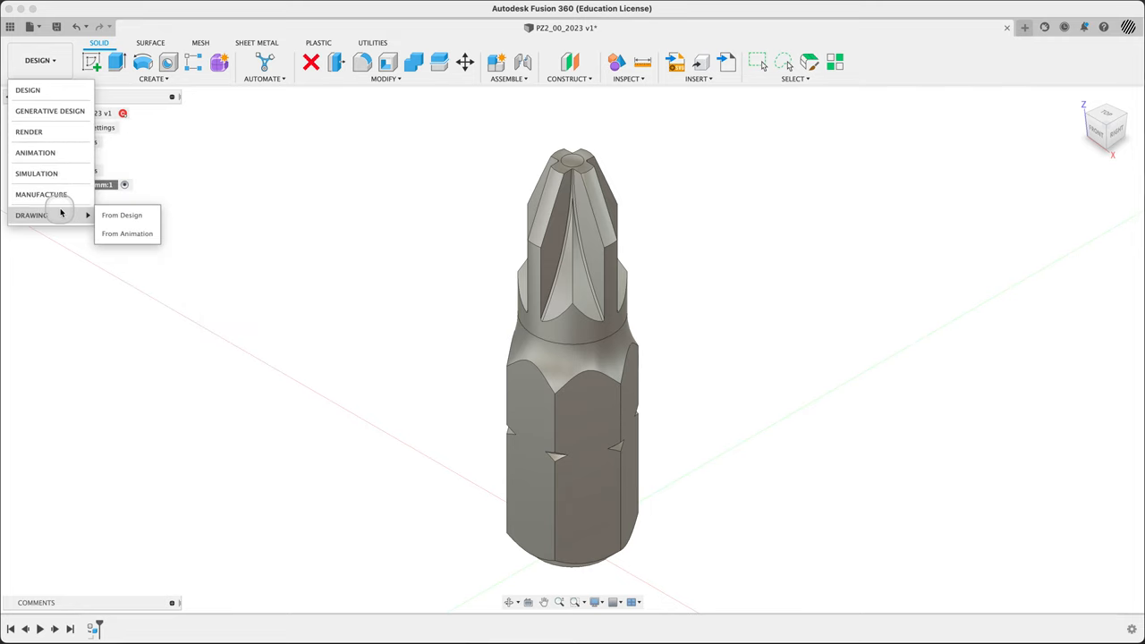
mouse_move(29, 132)
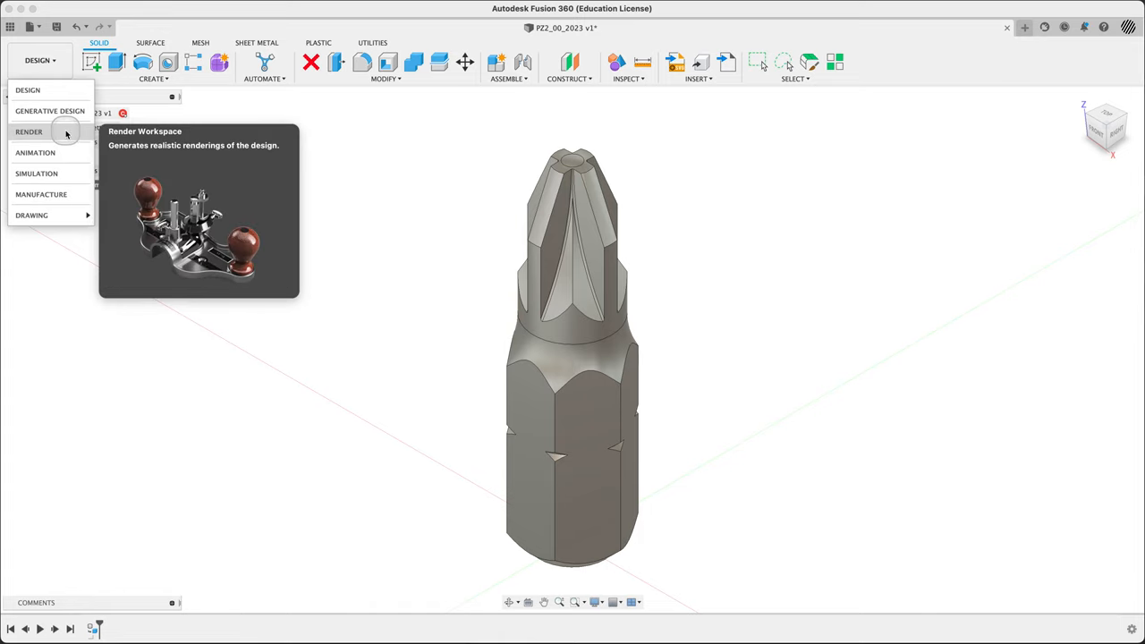
left_click(29, 132)
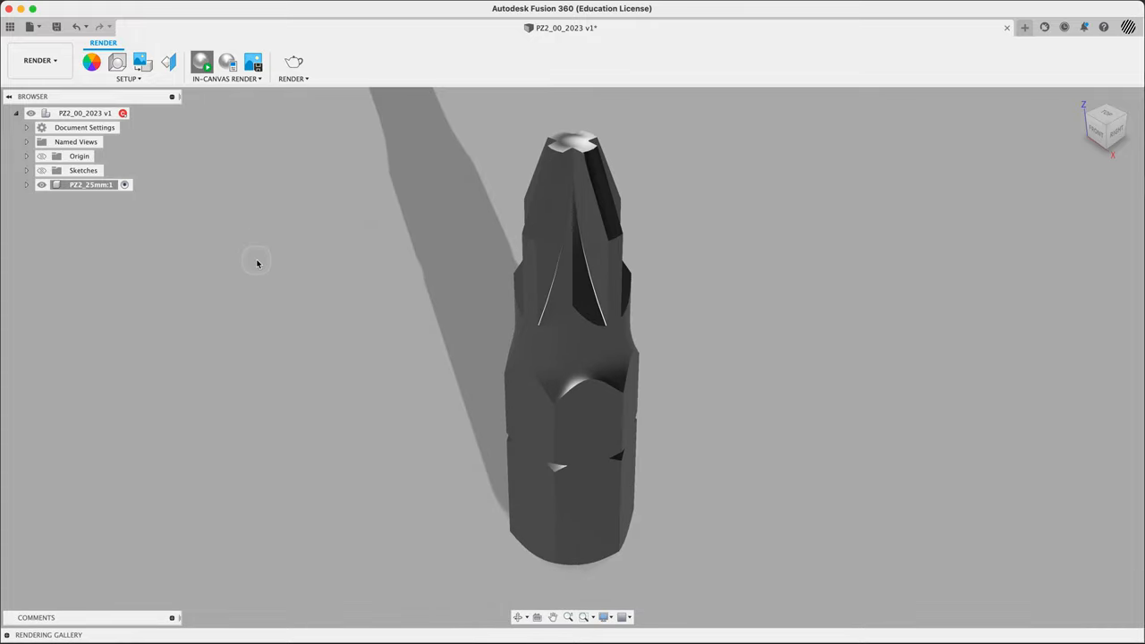
left_click(201, 61)
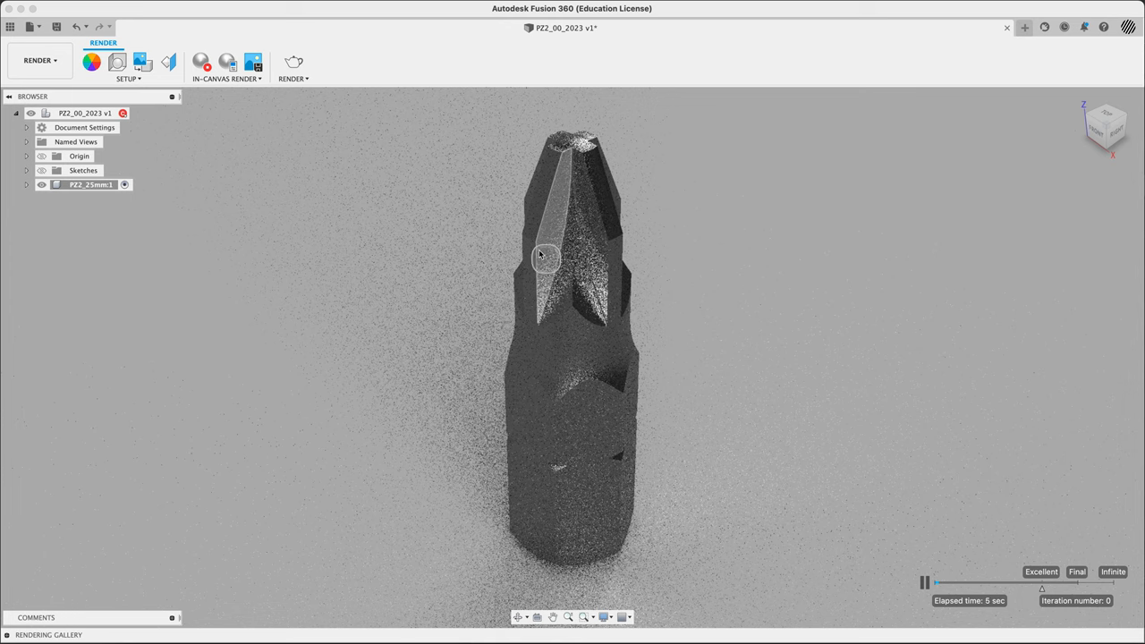
mouse_move(791, 487)
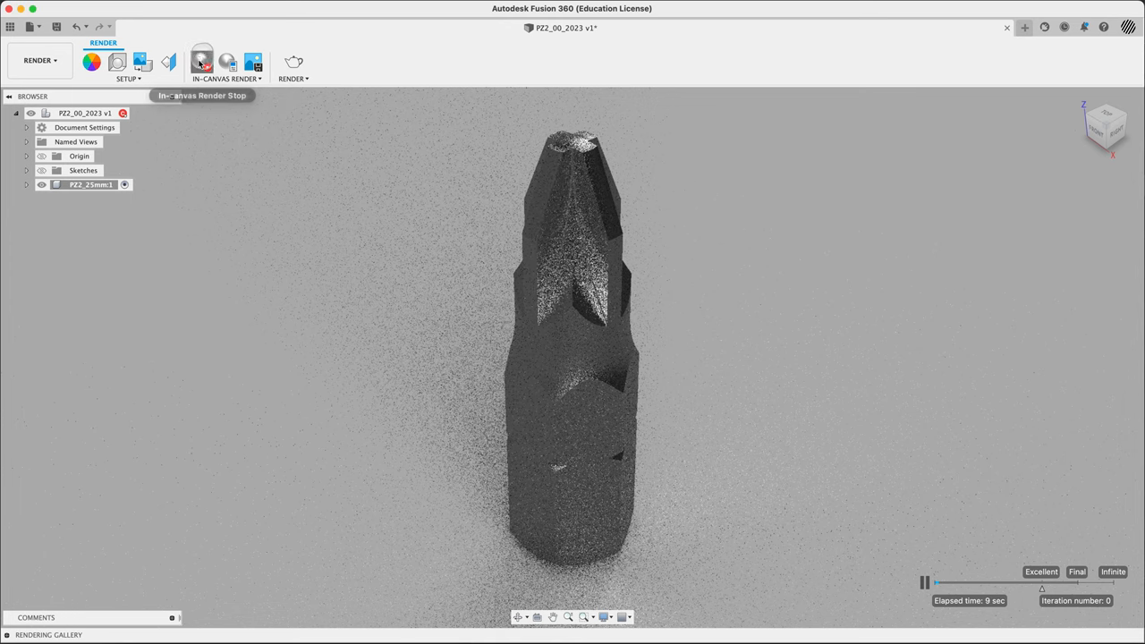
left_click(200, 61)
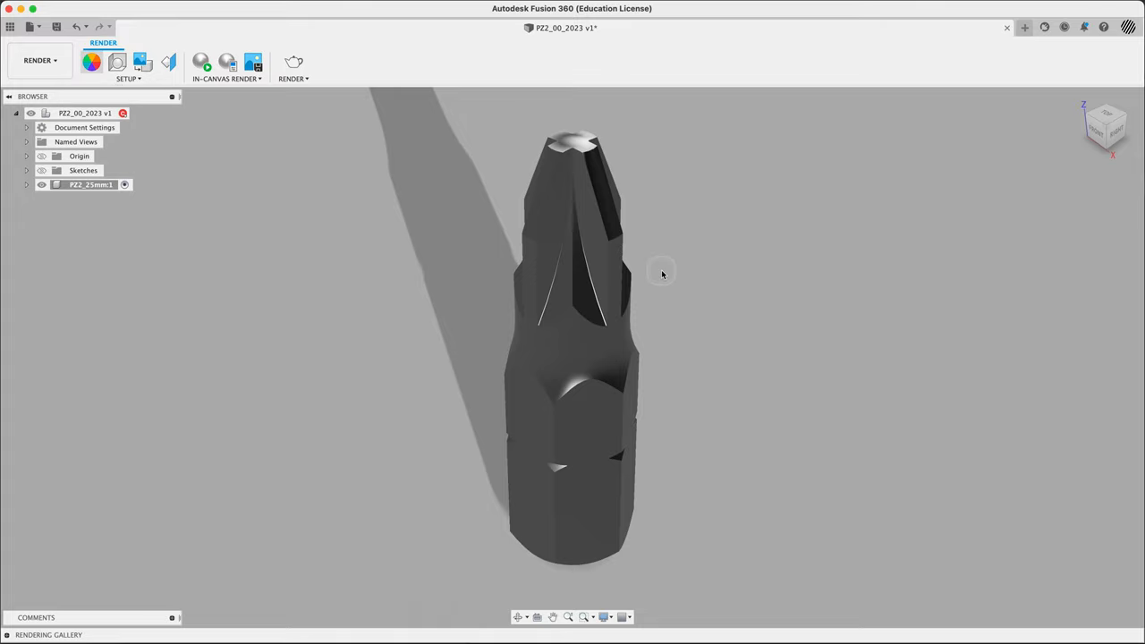
- Raise the Stainless Steel - Satin appearance roughness to about 0.62 and cancel the material editor
left_click(91, 61)
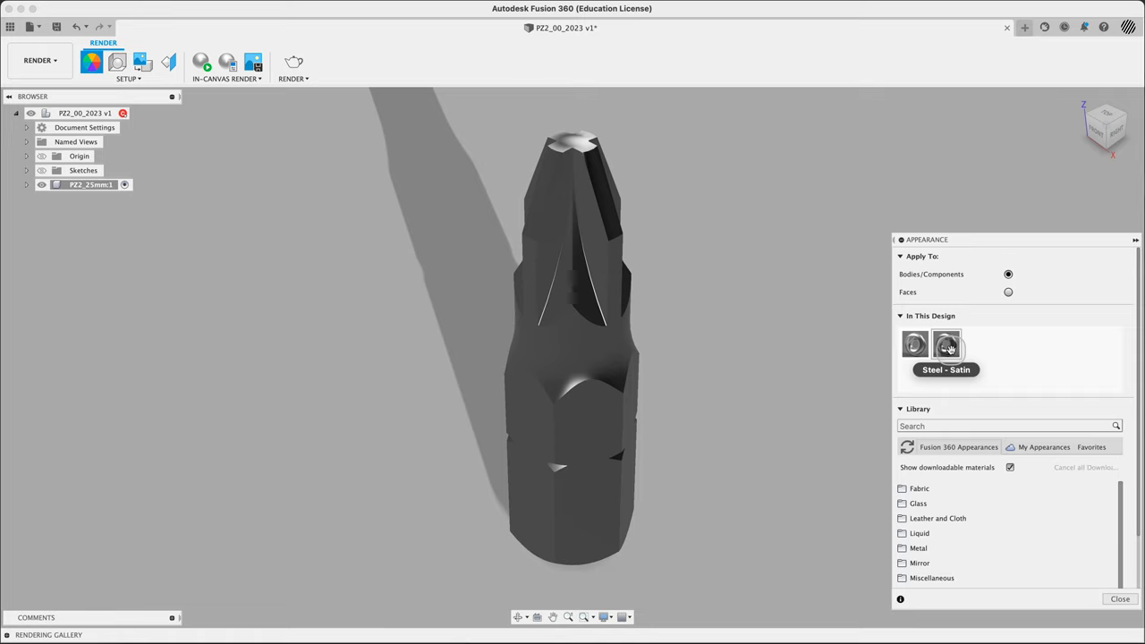
mouse_move(916, 343)
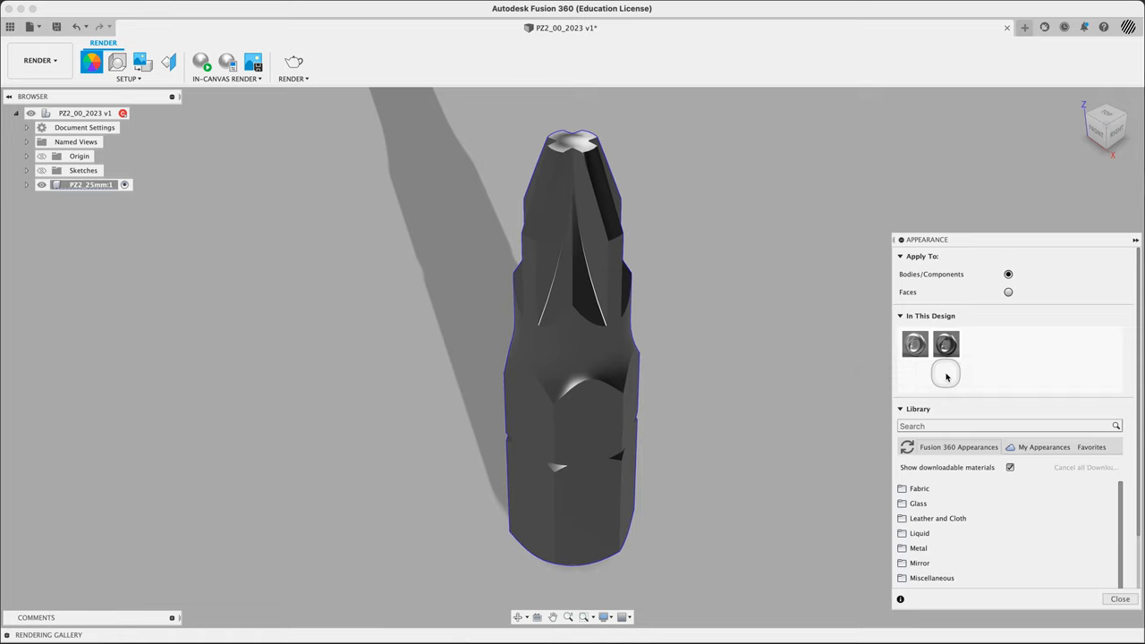
mouse_move(917, 344)
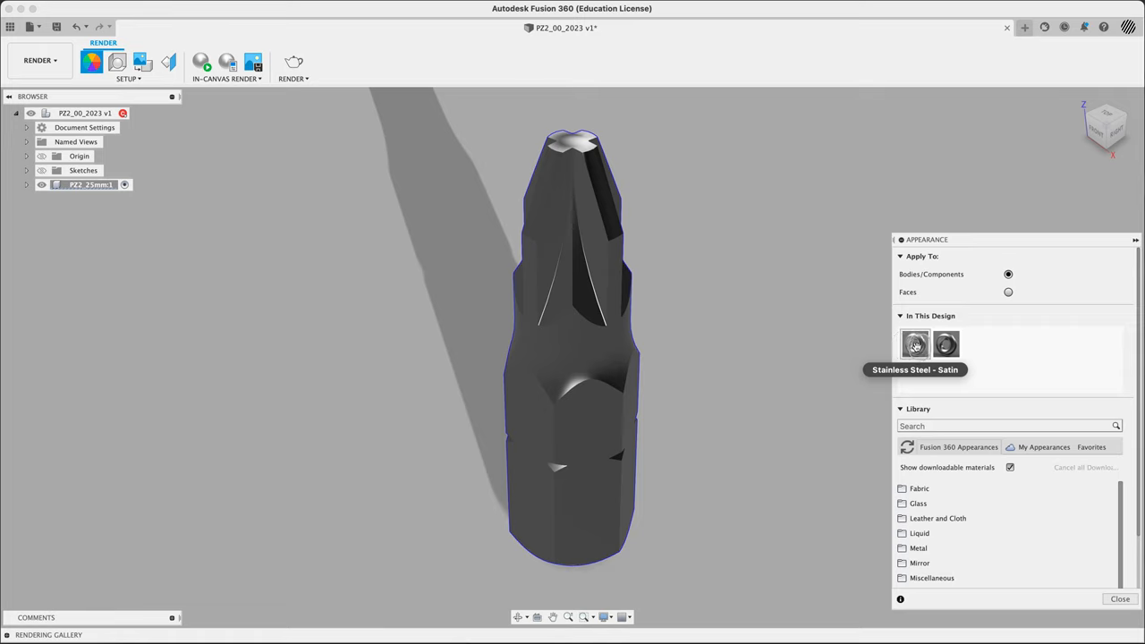
double_click(916, 344)
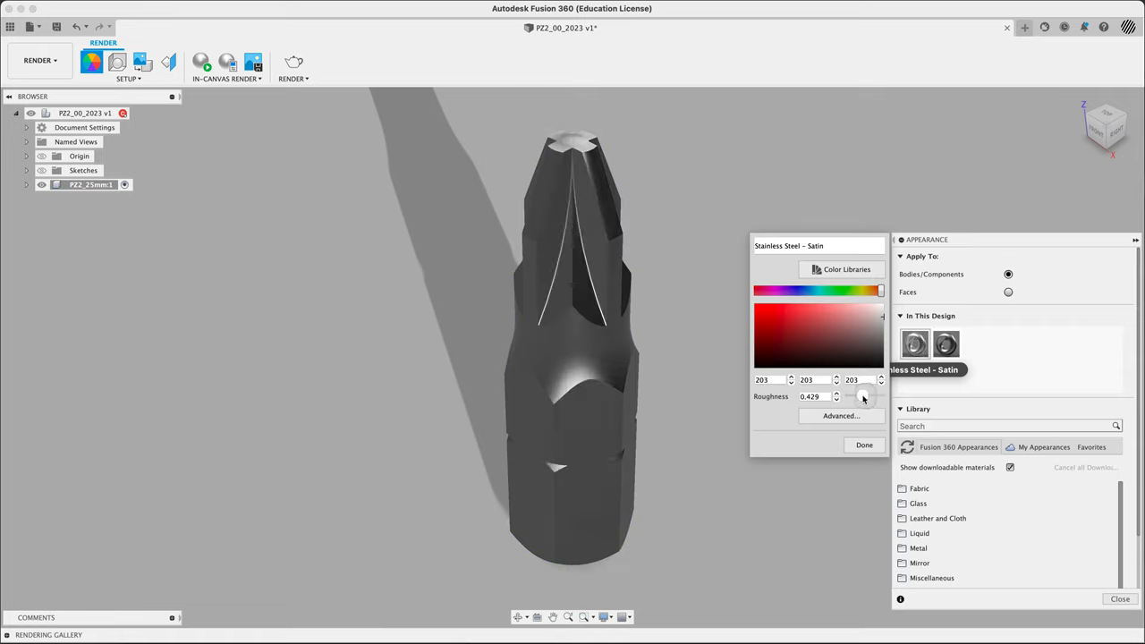
left_click(863, 397)
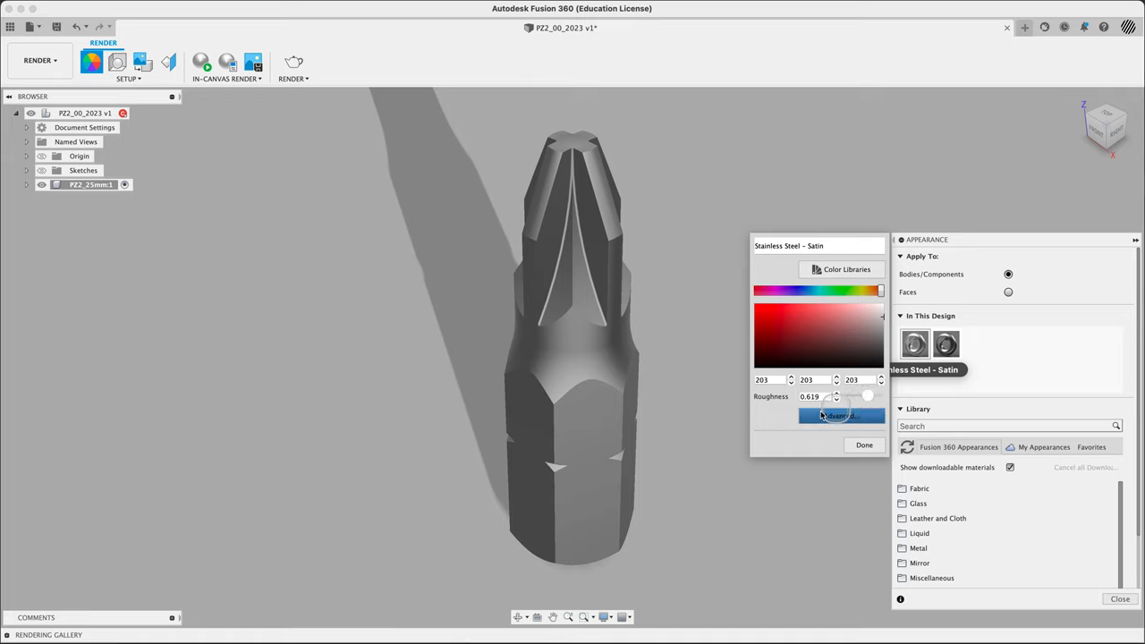
left_click(841, 415)
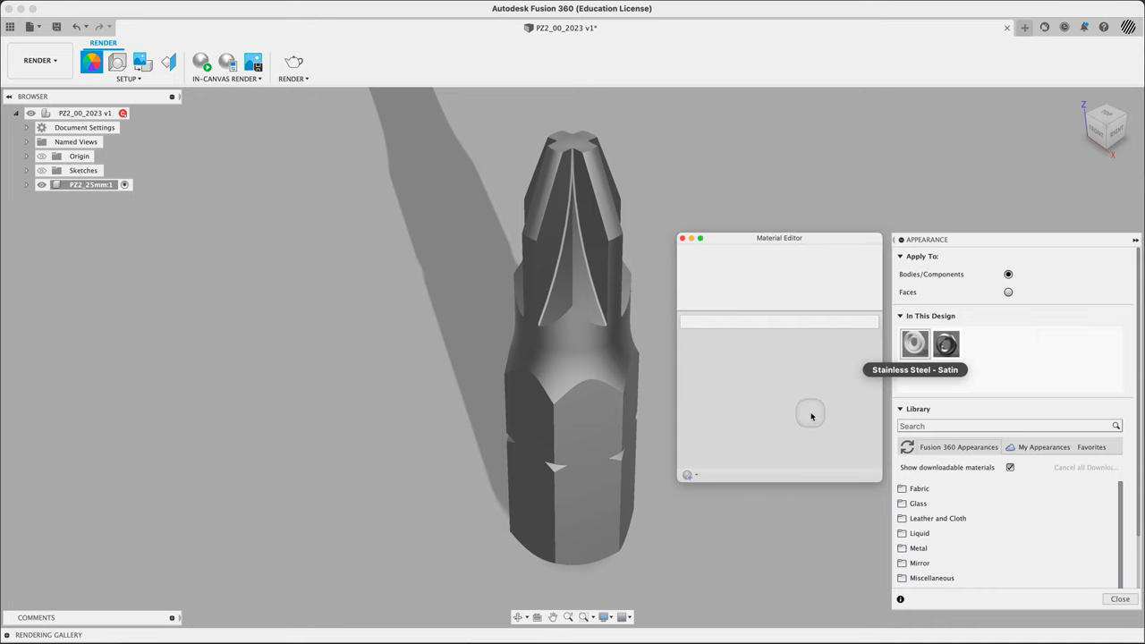
double_click(916, 344)
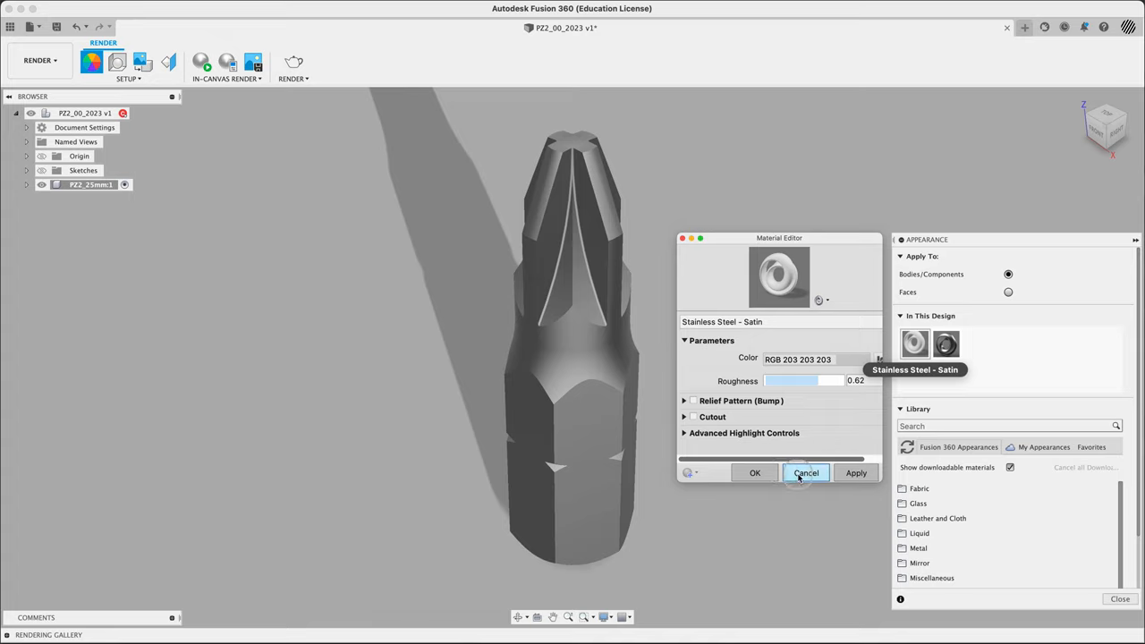
left_click(805, 472)
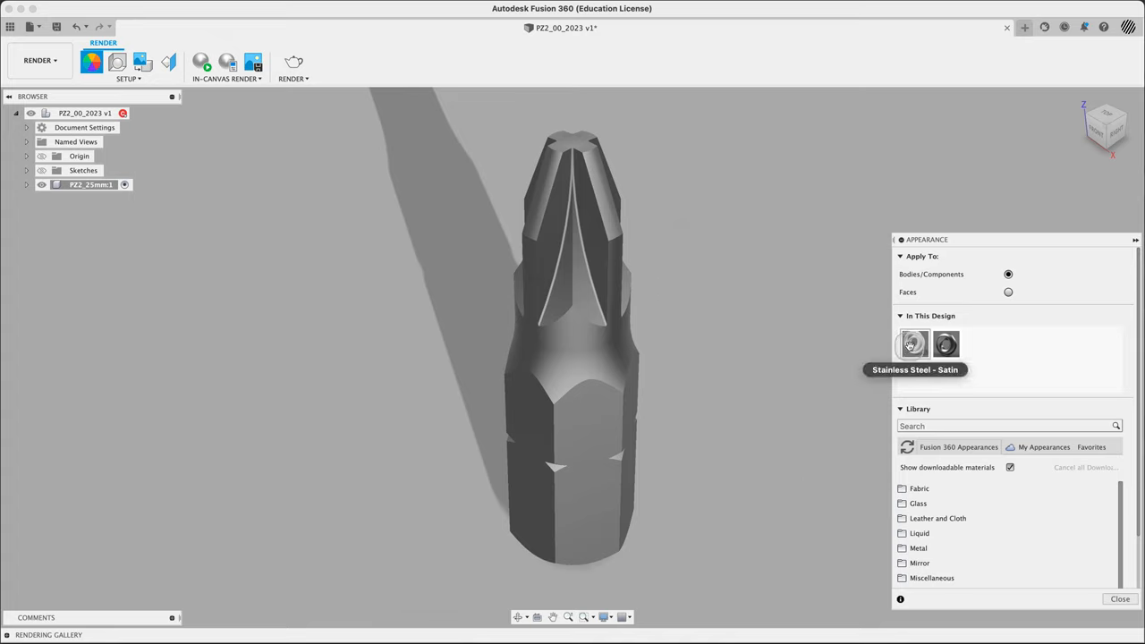
mouse_move(202, 61)
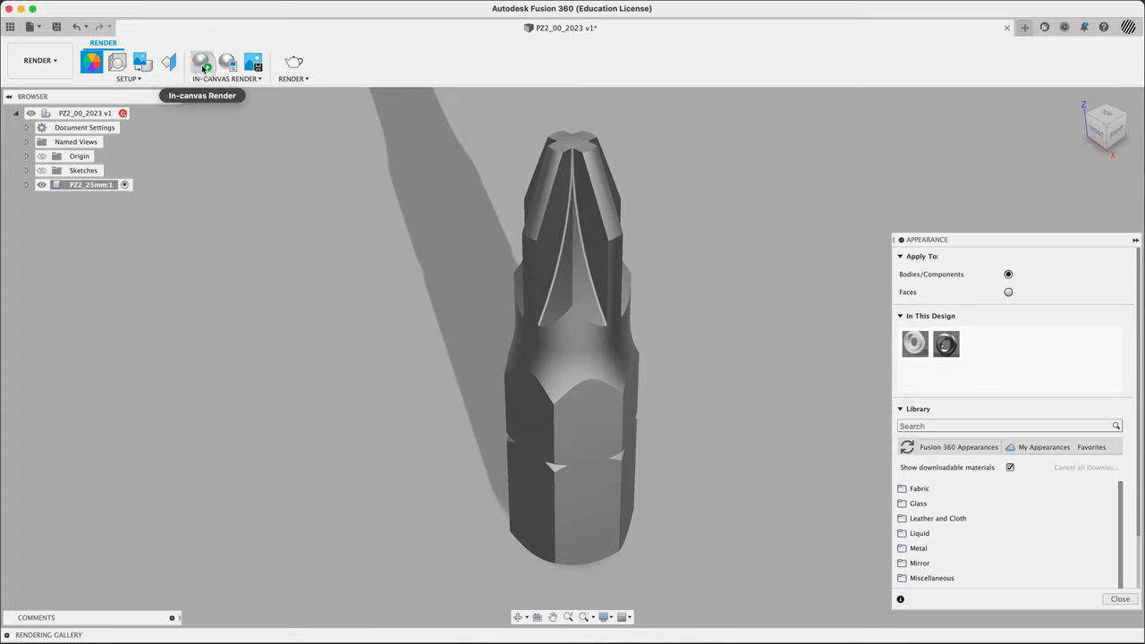
- Start an in-canvas render and orbit to look down on the bit's tip
left_click(202, 60)
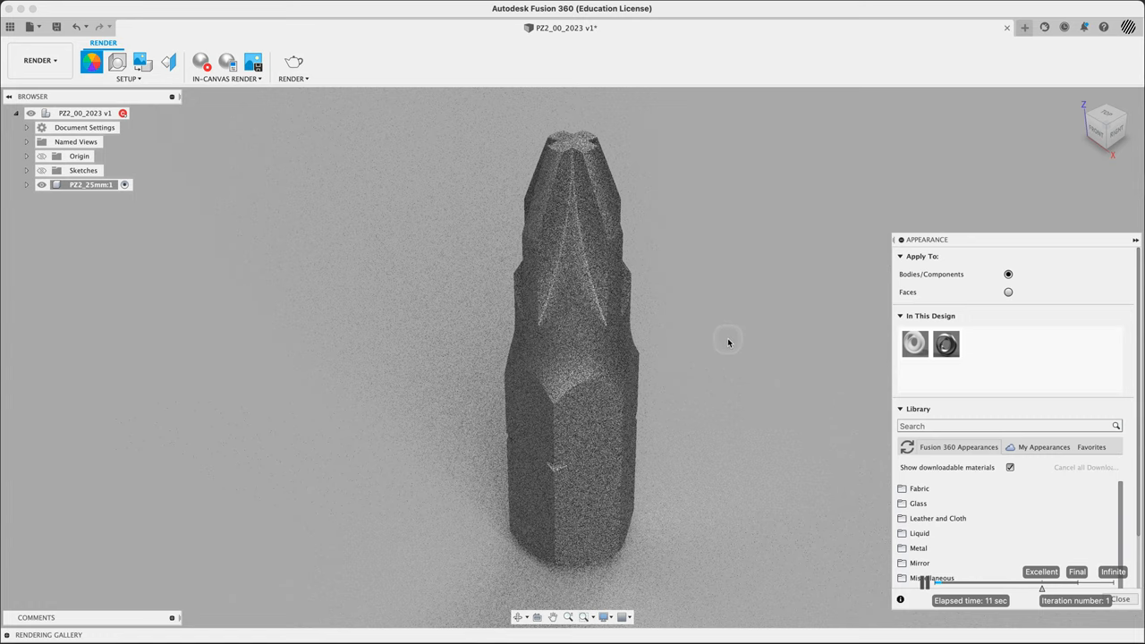
mouse_move(683, 385)
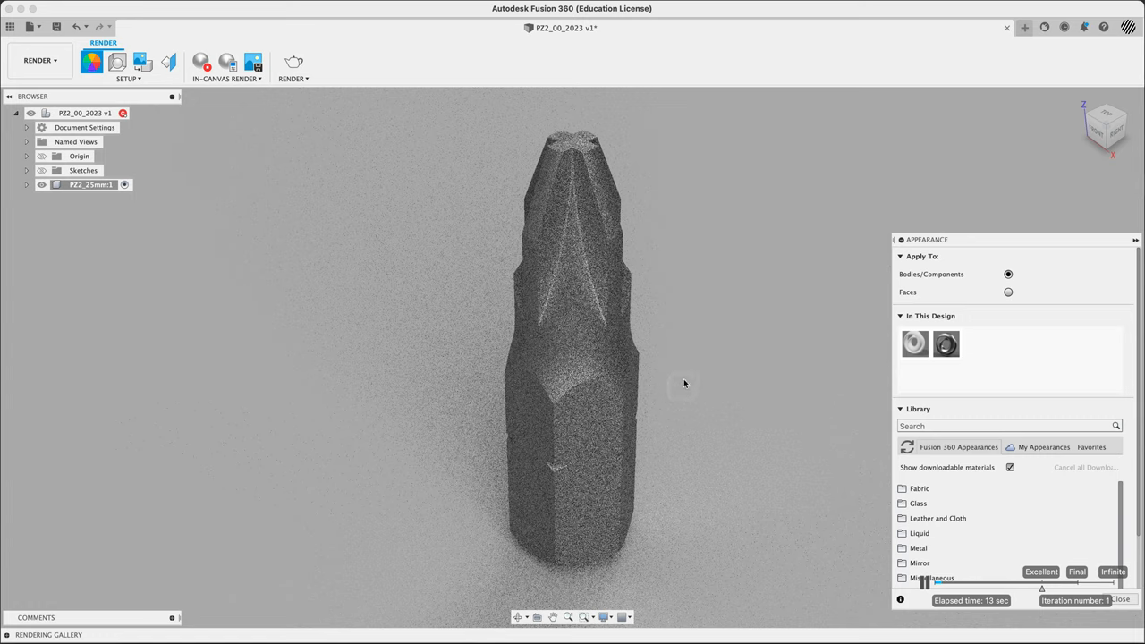
left_click_drag(684, 385, 724, 349)
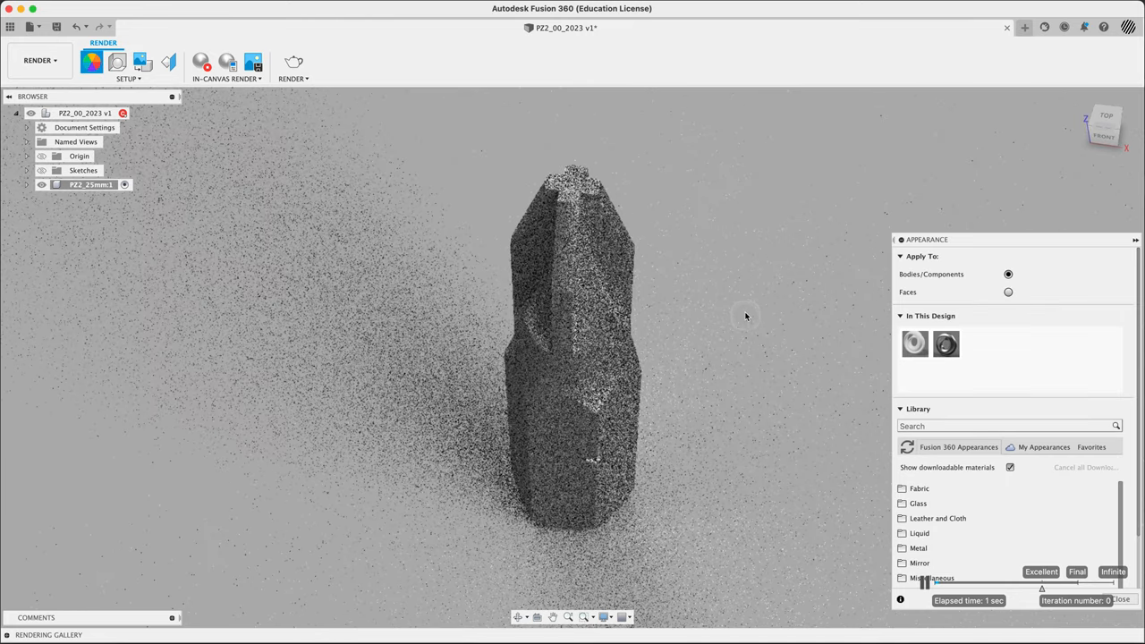
mouse_move(715, 293)
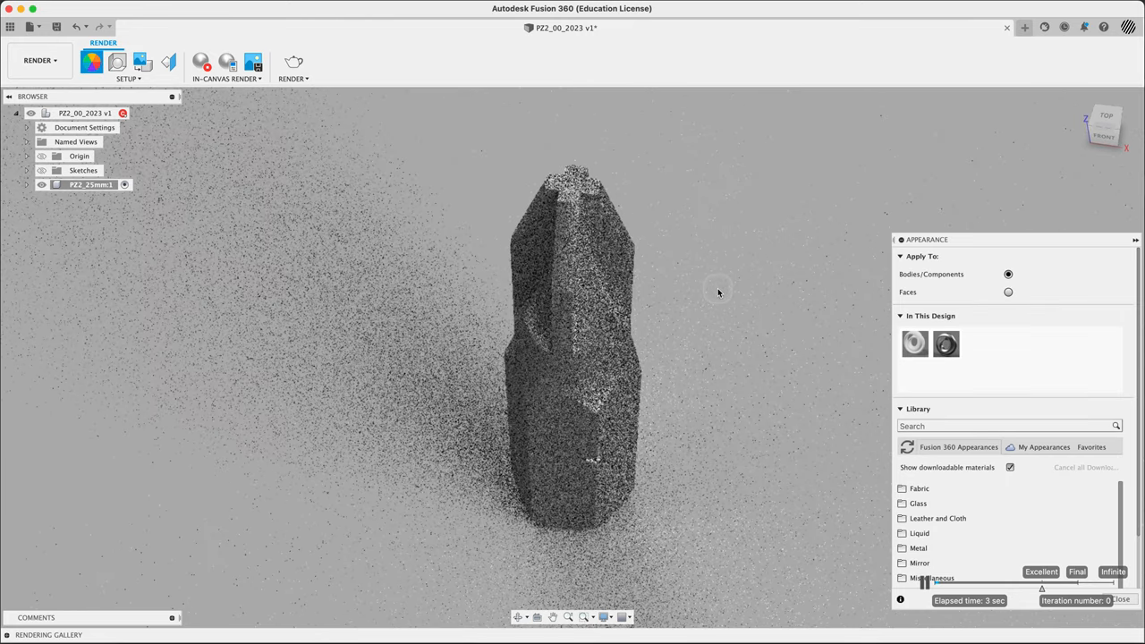
mouse_move(740, 365)
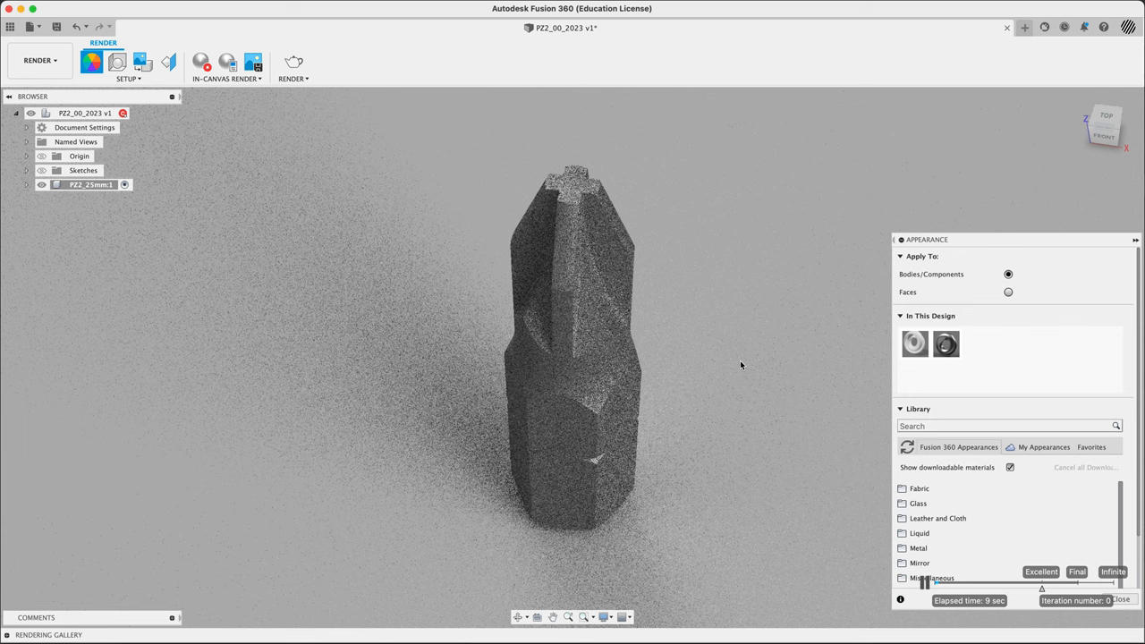
mouse_move(775, 371)
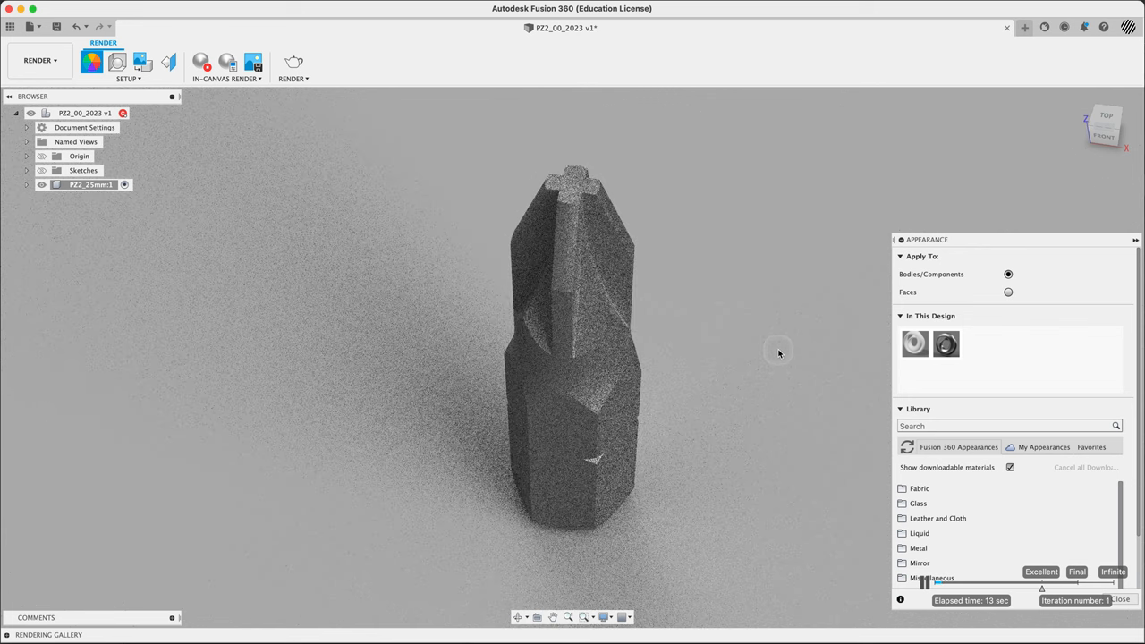
mouse_move(758, 344)
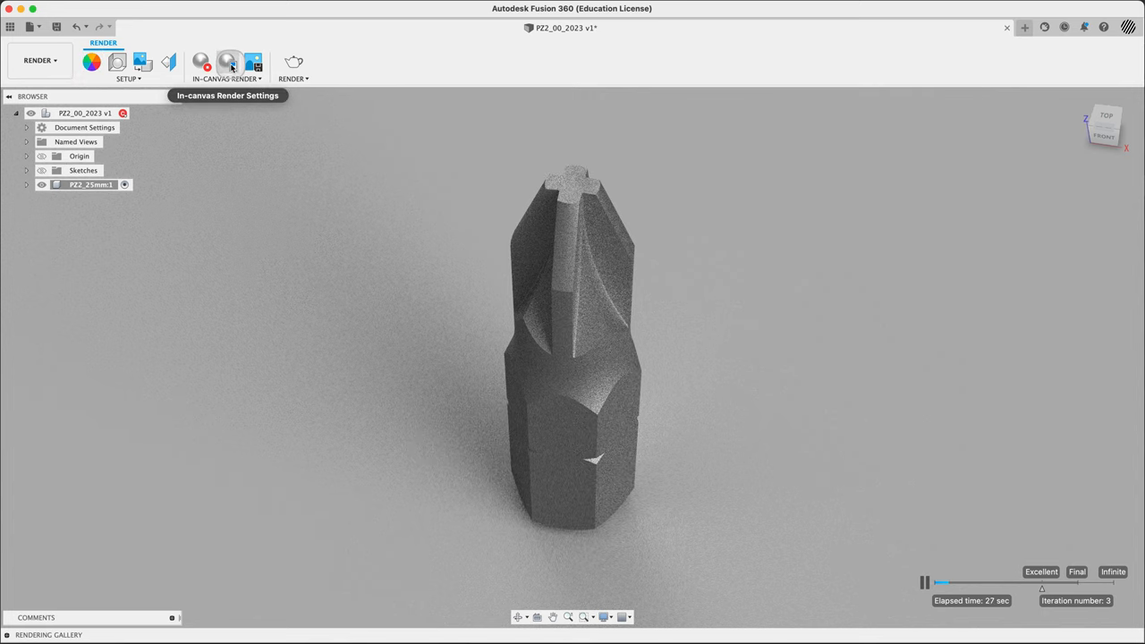
mouse_move(294, 62)
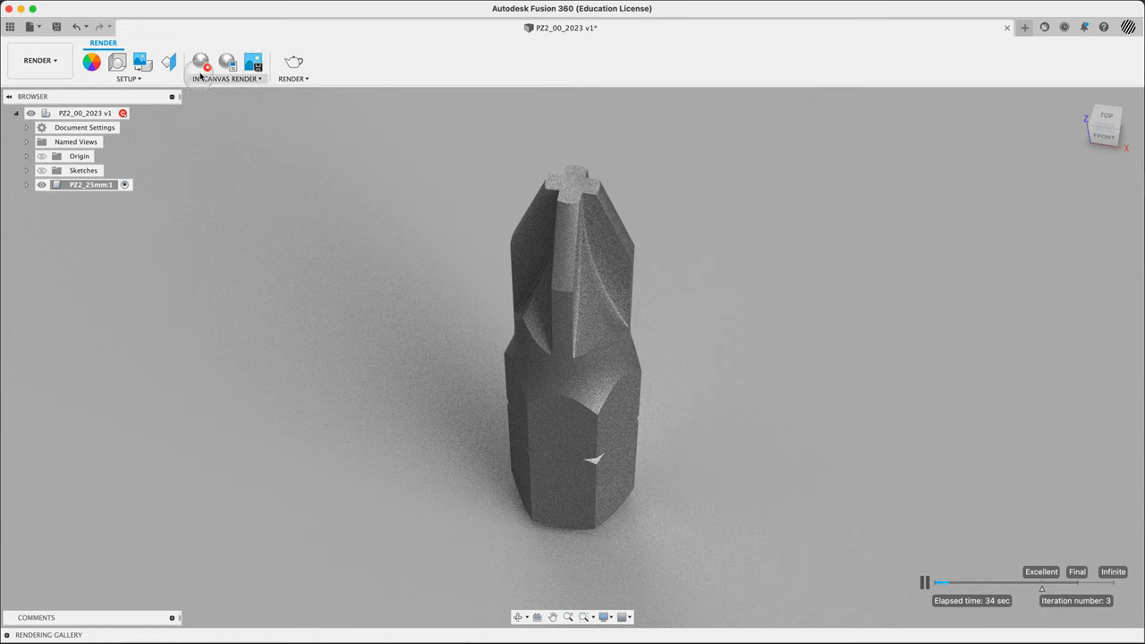
left_click(39, 61)
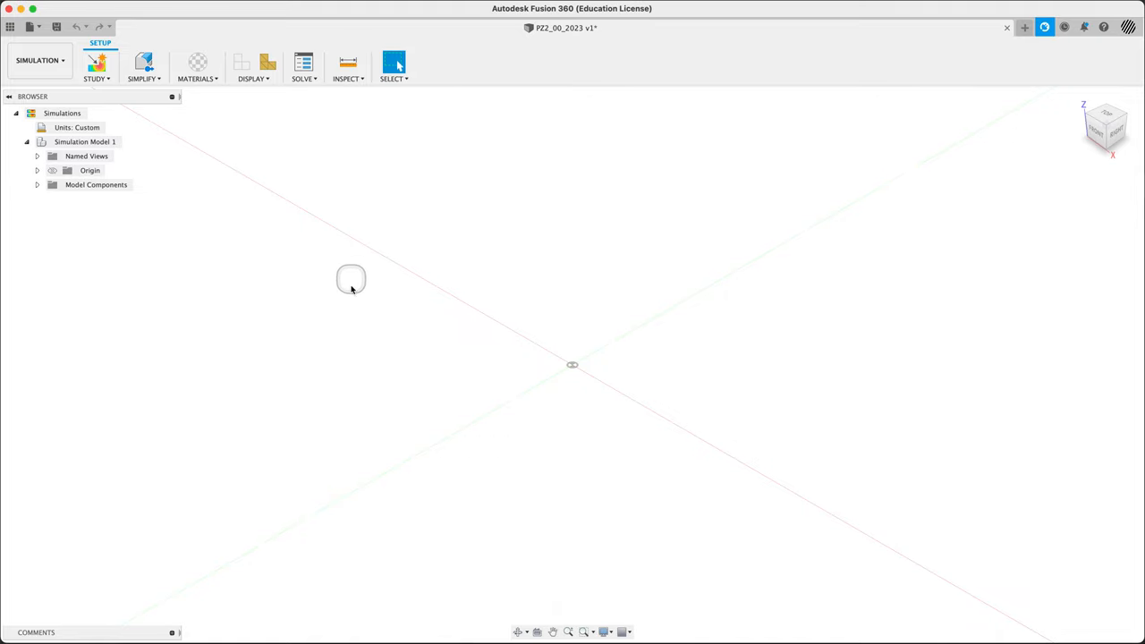
- Review the Simulation New Study types and cancel without creating one
left_click(93, 68)
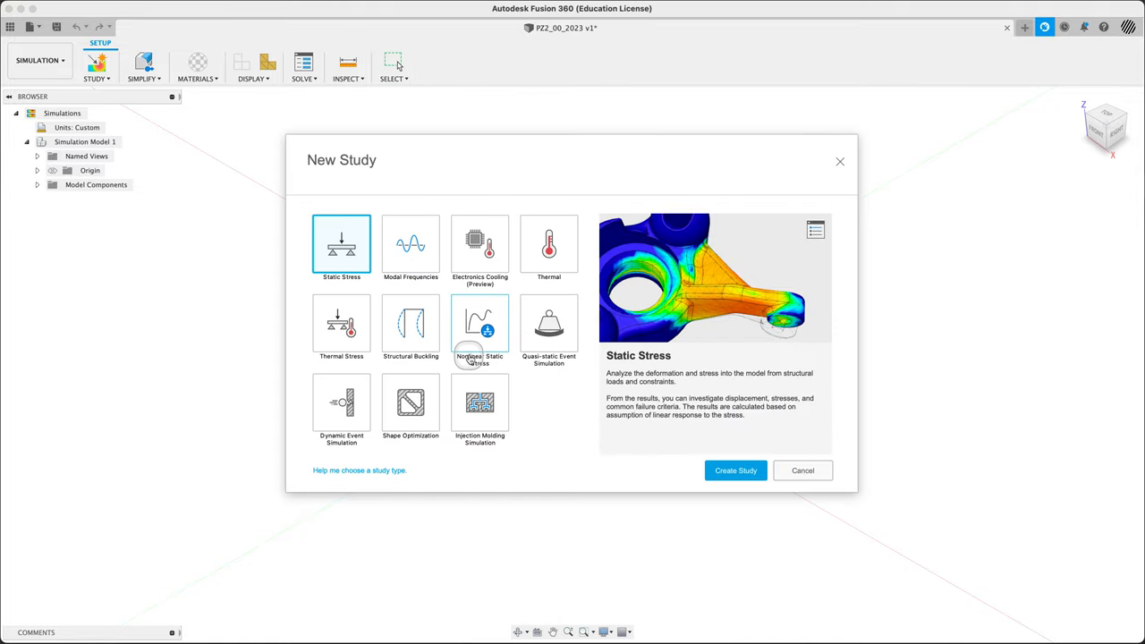
mouse_move(546, 272)
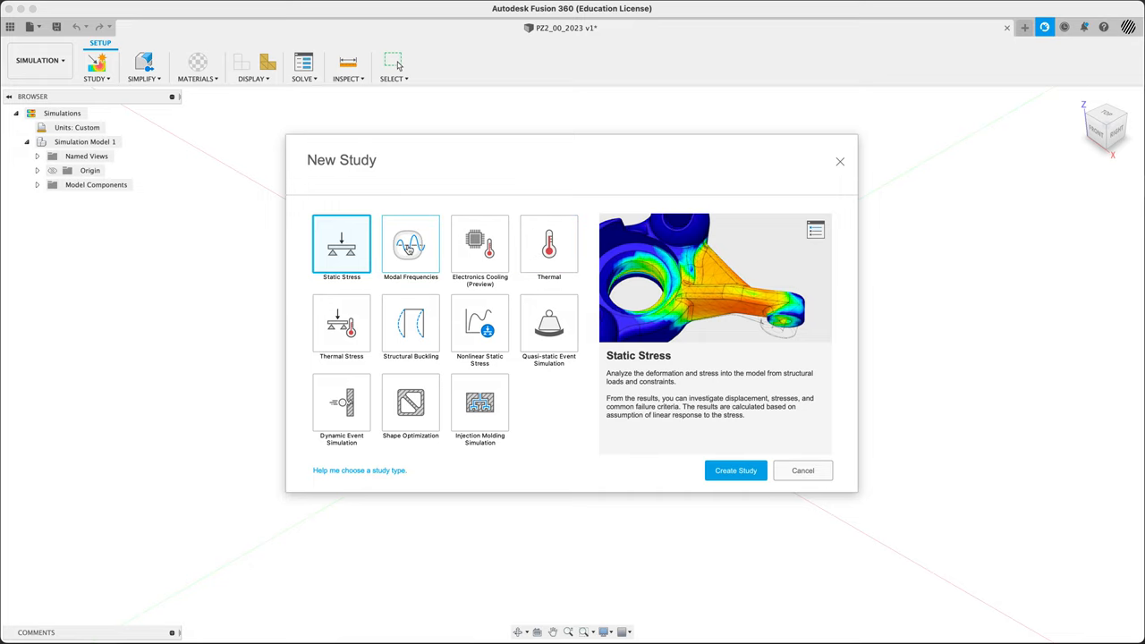
mouse_move(801, 469)
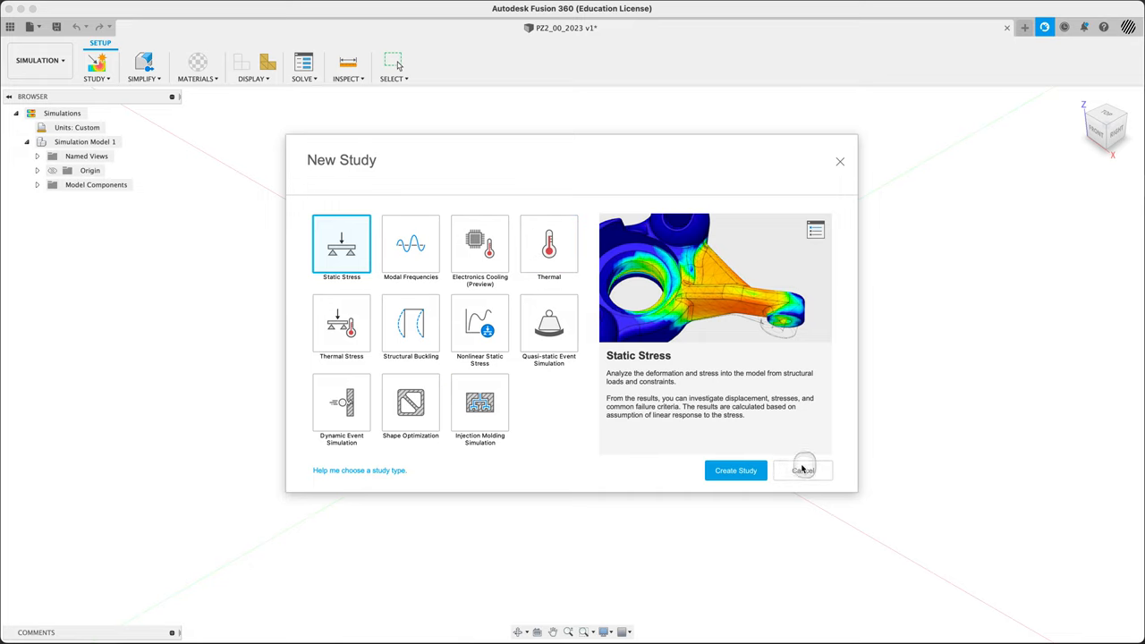
left_click(802, 468)
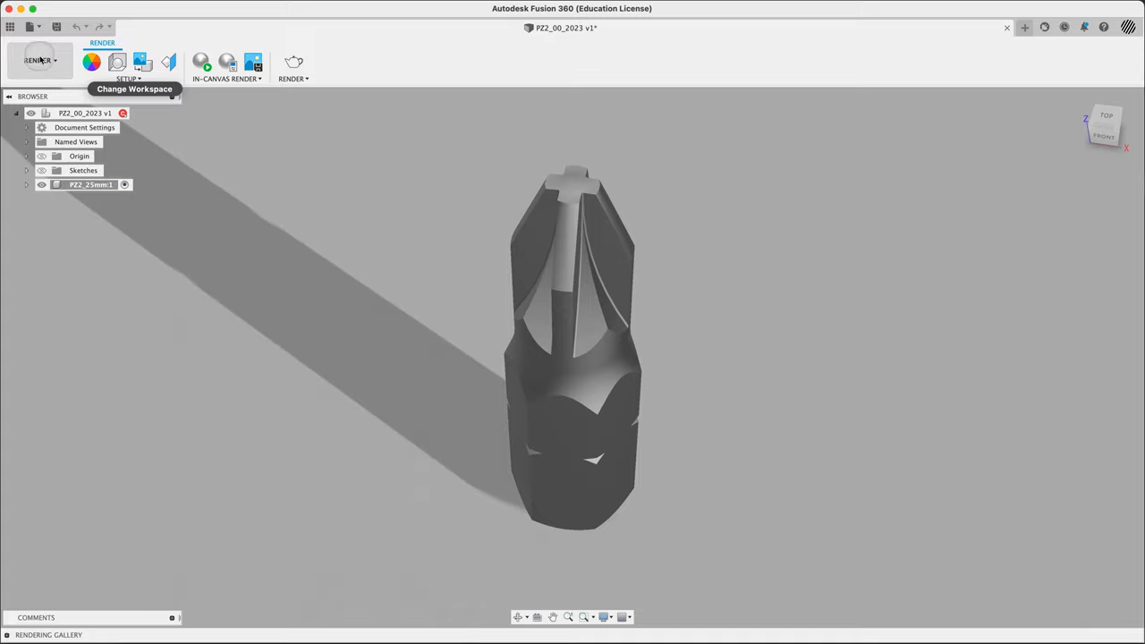
- Switch back to the Design workspace showing the finished bit
left_click(40, 61)
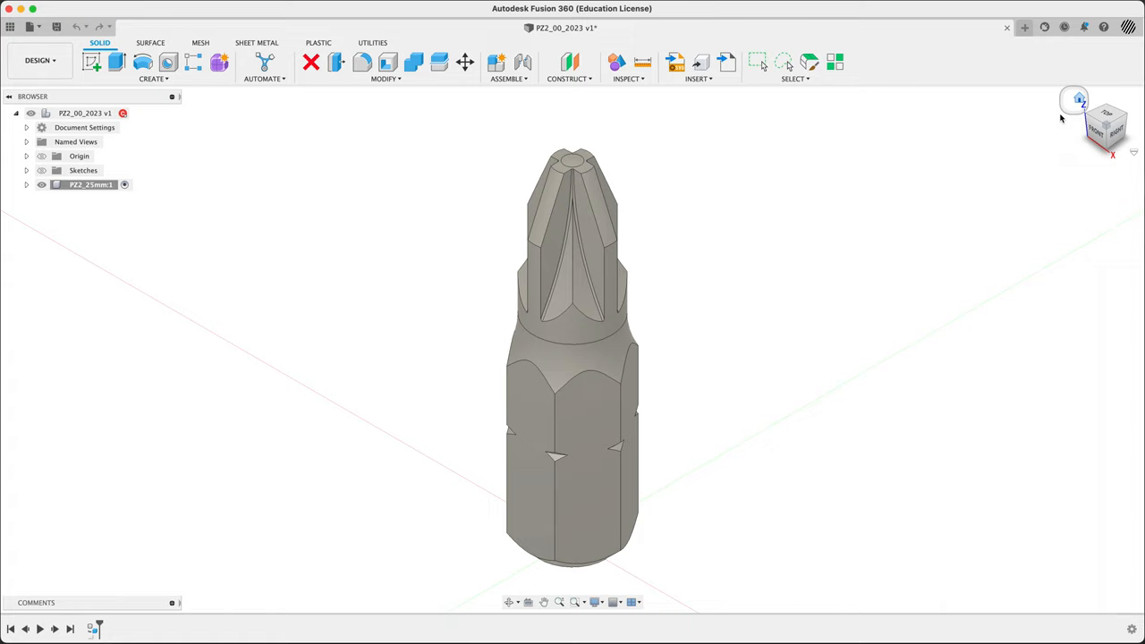
mouse_move(914, 261)
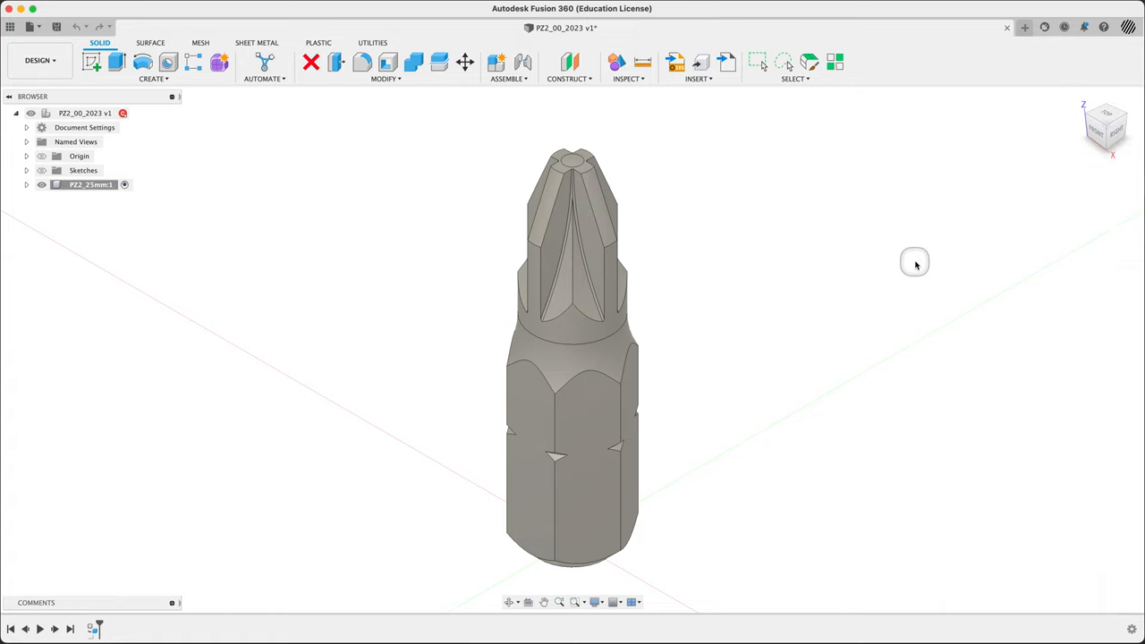
mouse_move(916, 265)
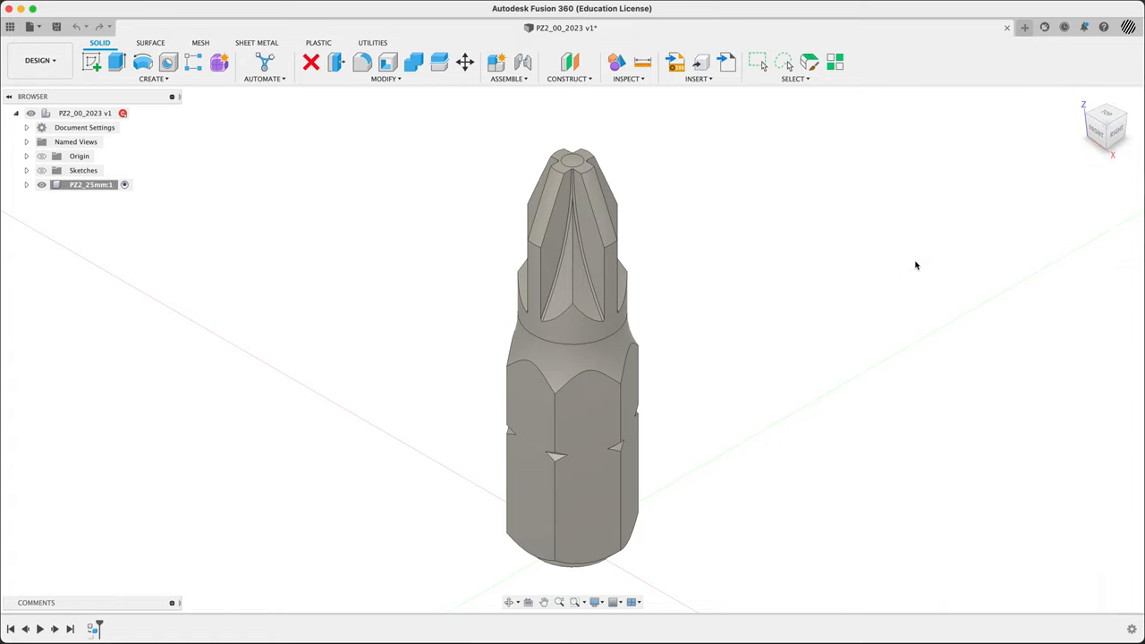